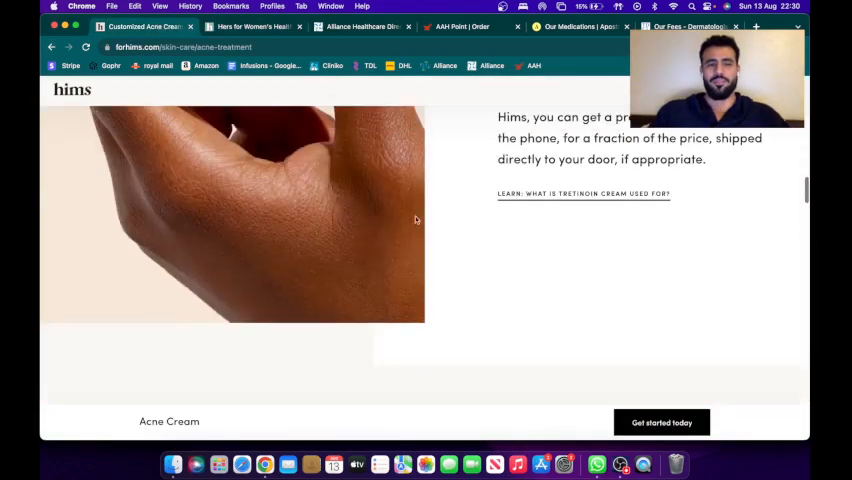
Step: Browse the Hers homepage and its custom skin care offer from $29/mo, ending back on the homepage
left_click(250, 28)
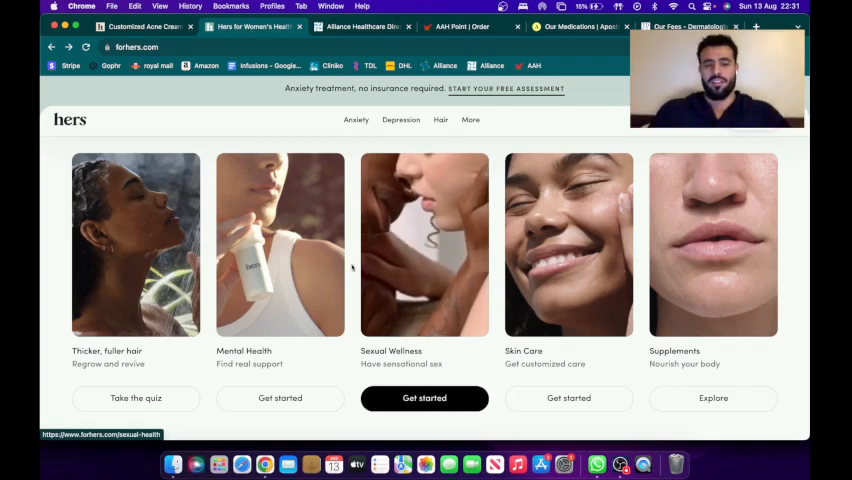
scroll("down", 3)
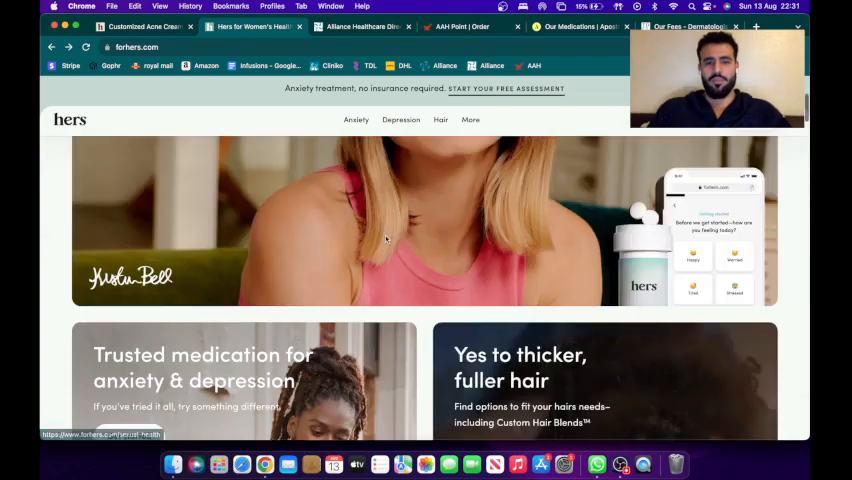
scroll("down", 3)
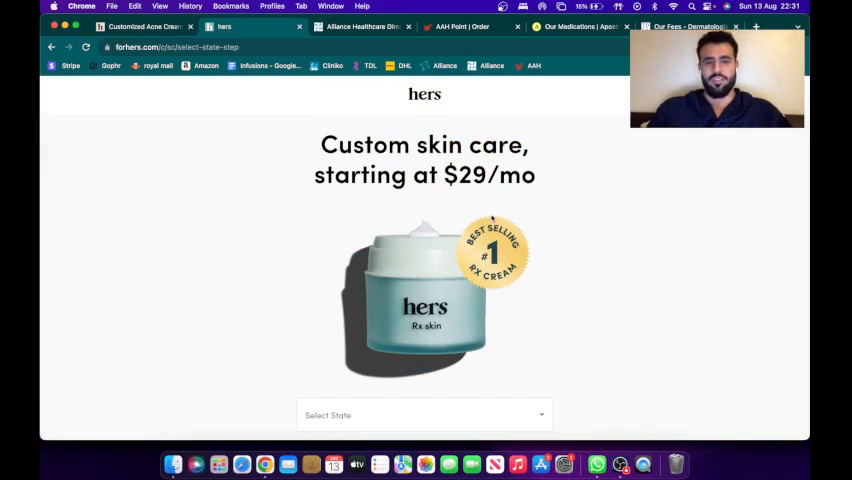
scroll("down", 3)
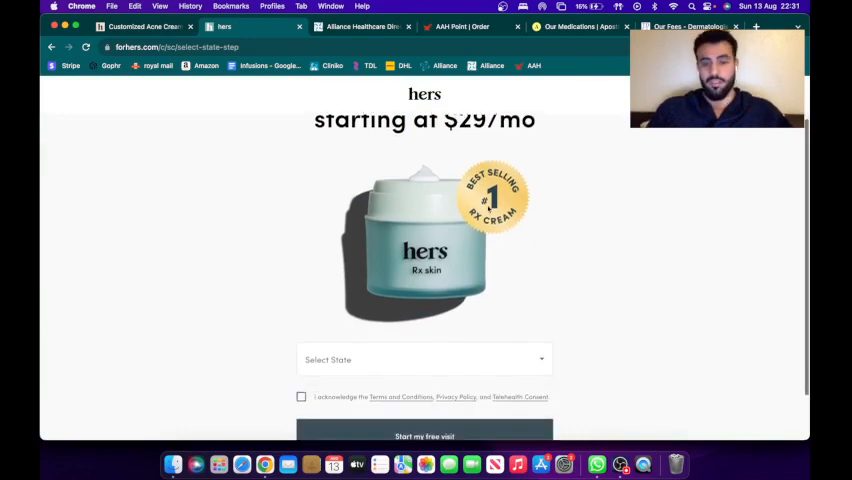
scroll("up", 3)
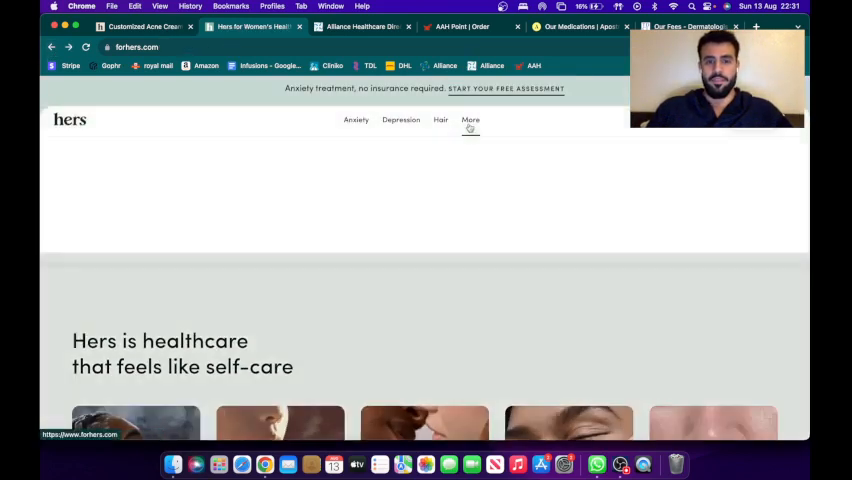
Step: Open the Acne Cream page via More > Skin > Acne and read how the treatment works
left_click(470, 120)
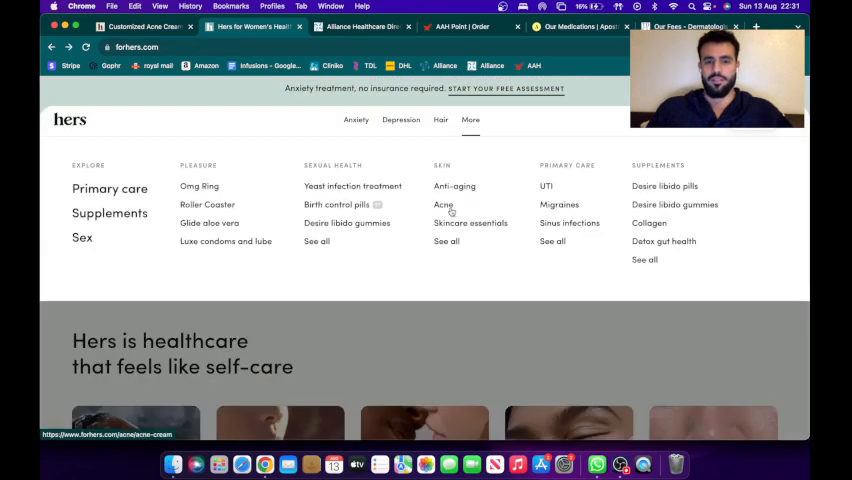
left_click(444, 204)
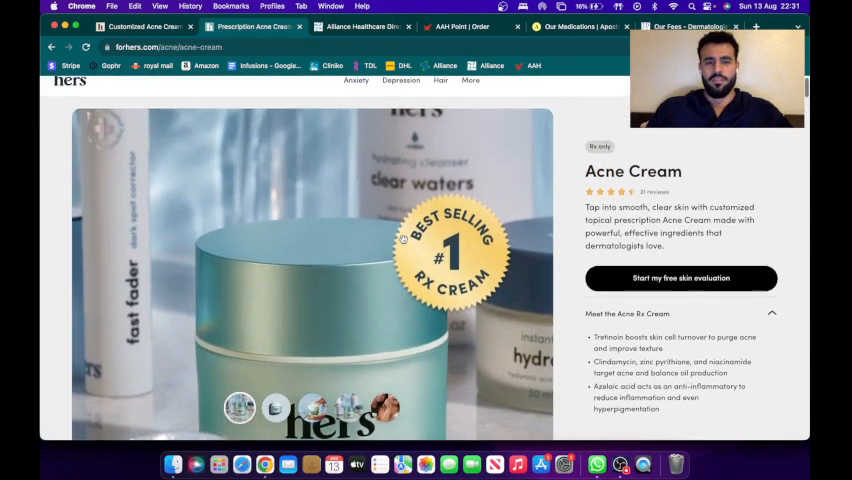
scroll("down", 3)
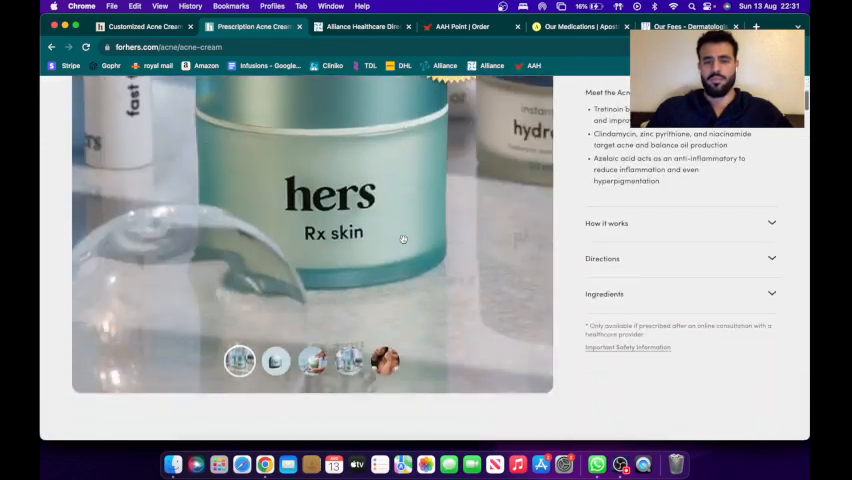
scroll("down", 3)
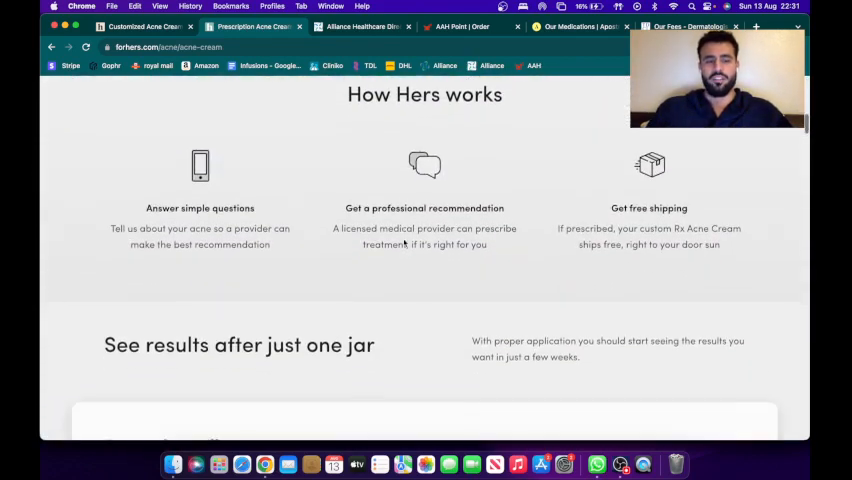
scroll("down", 3)
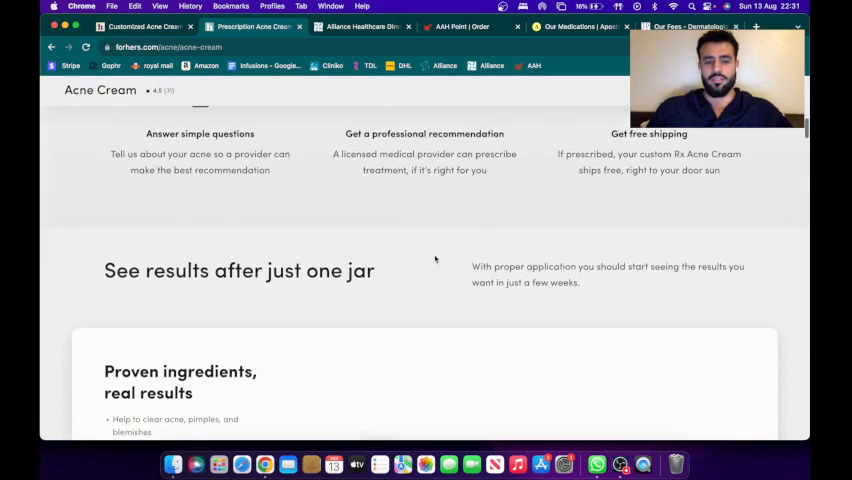
scroll("down", 3)
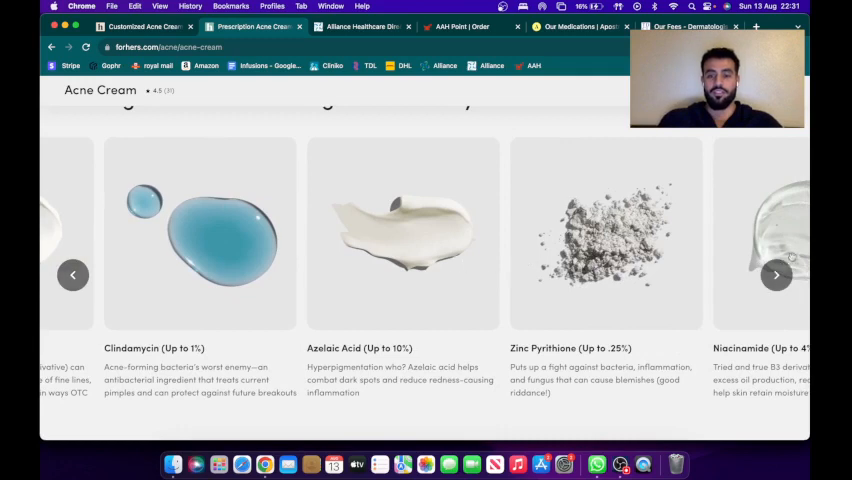
mouse_move(336, 314)
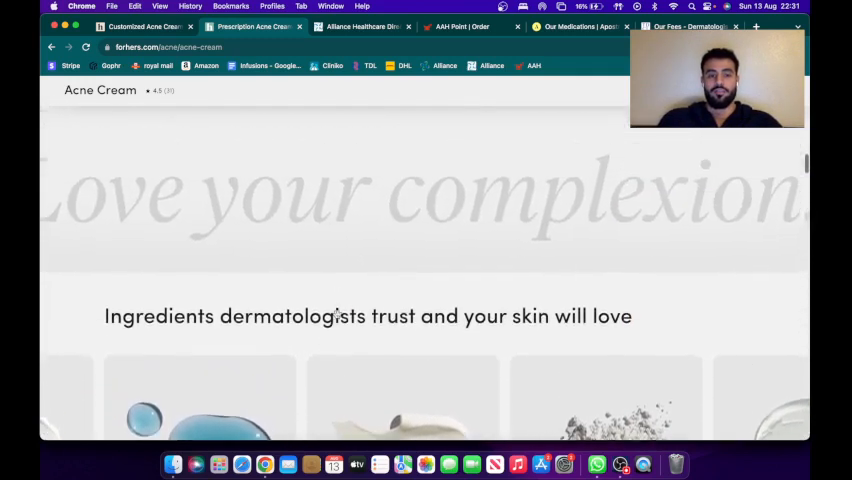
Step: Review the trusted ingredients carousel and proven-results sections of the Acne Cream page
scroll("down", 3)
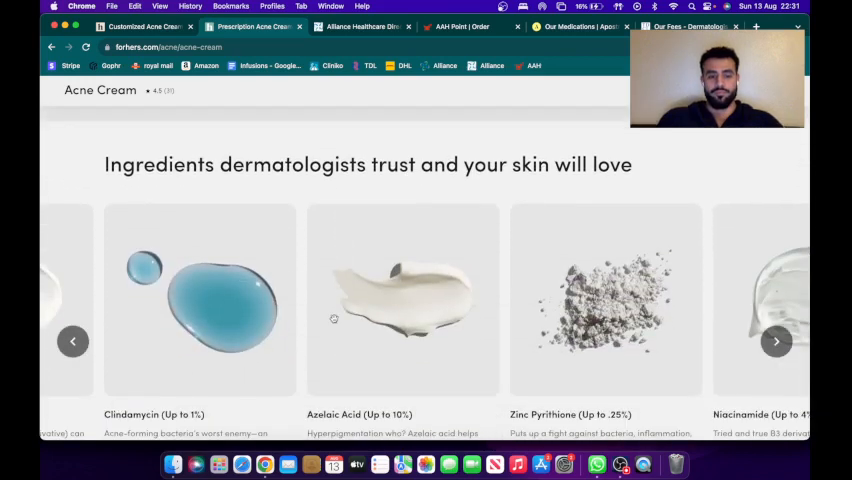
scroll("down", 3)
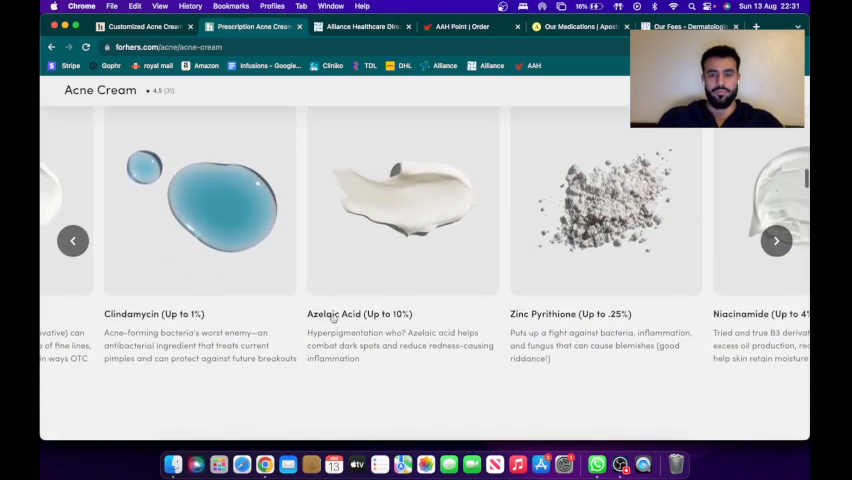
scroll("down", 3)
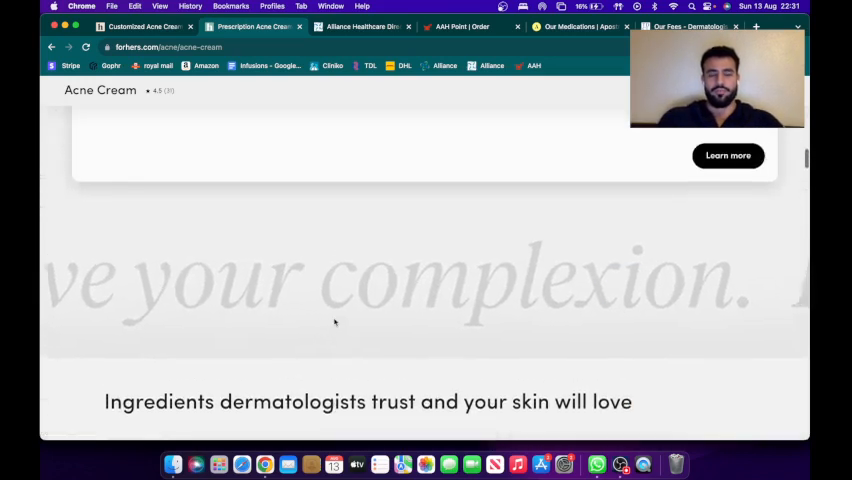
scroll("down", 3)
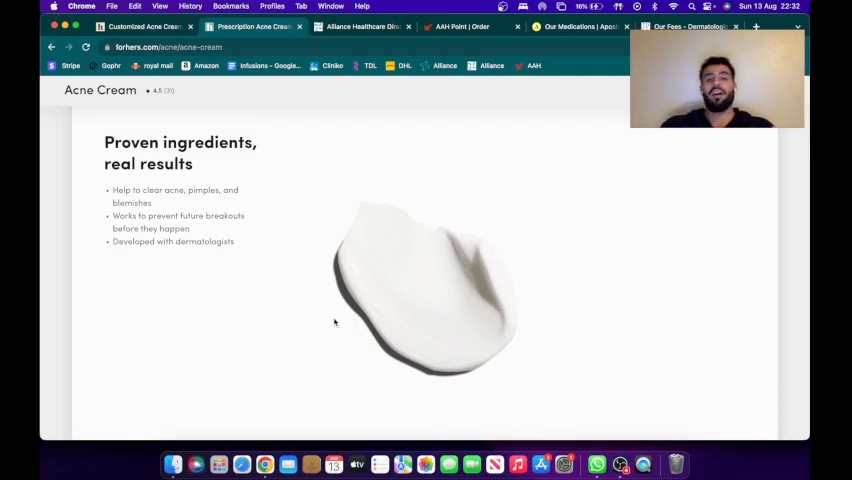
scroll("down", 3)
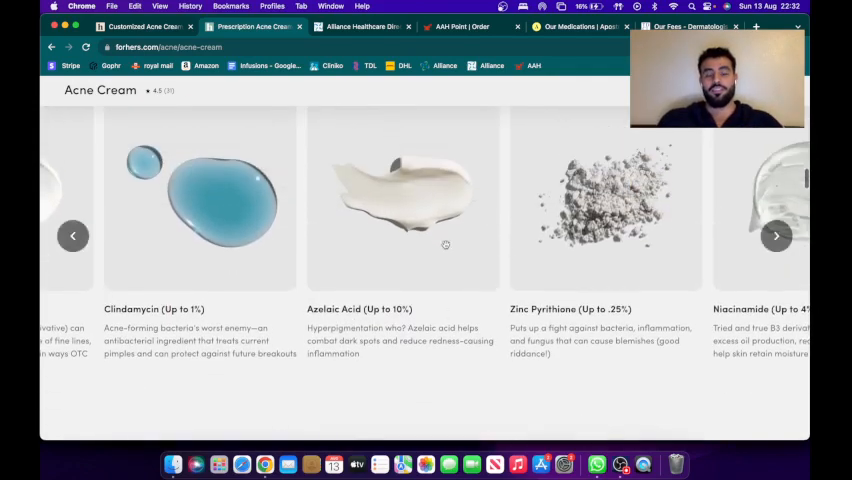
scroll("down", 3)
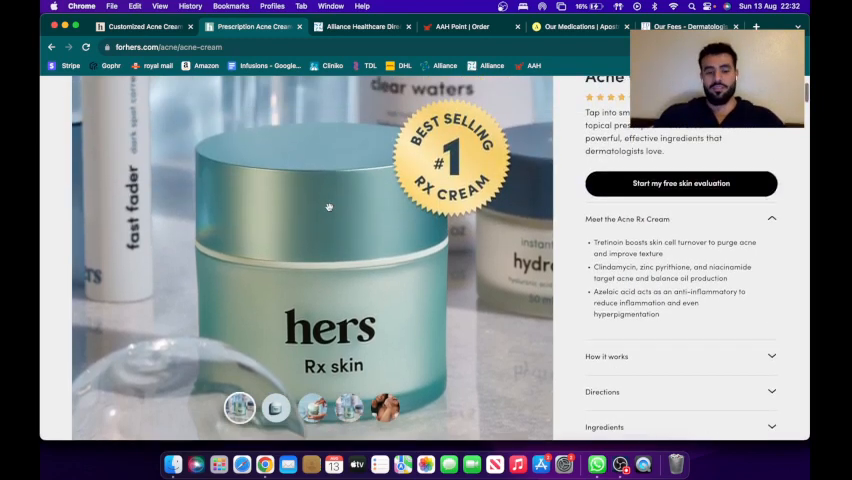
Step: Take a final look at the Hers Acne Rx Cream details before moving to Apostrophe
scroll("down", 3)
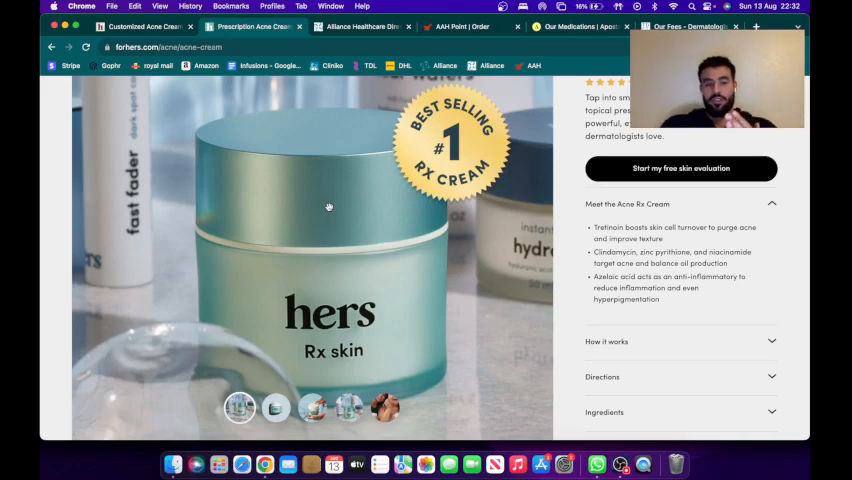
scroll("down", 3)
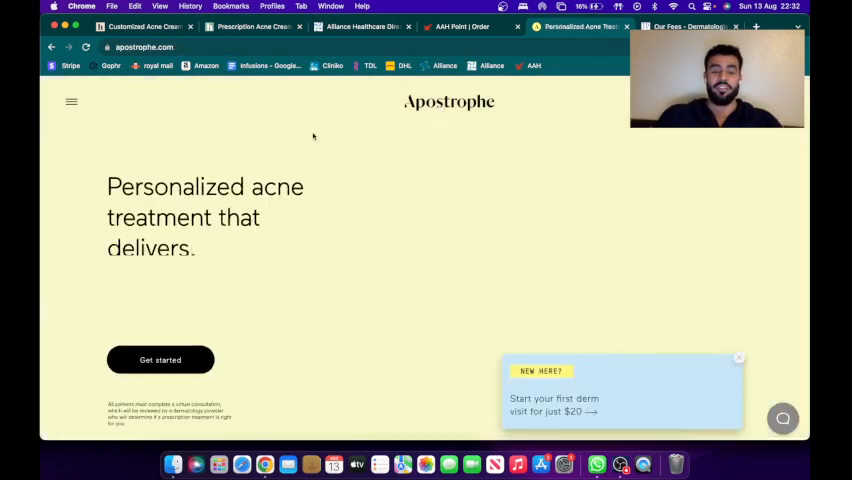
Step: Scroll the Apostrophe homepage through its patient treatment plan examples
scroll("down", 3)
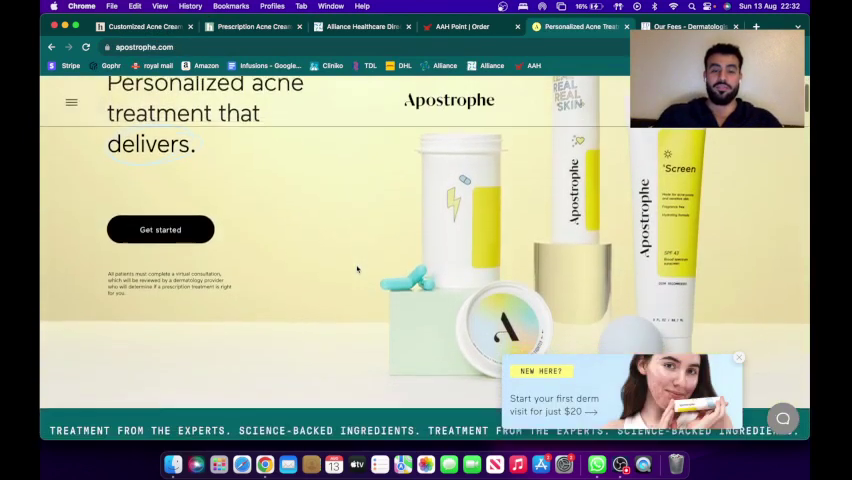
scroll("down", 3)
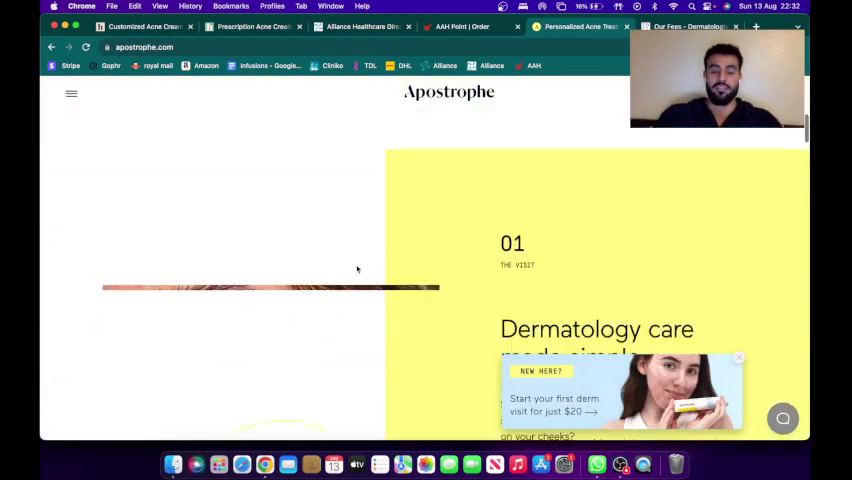
scroll("down", 3)
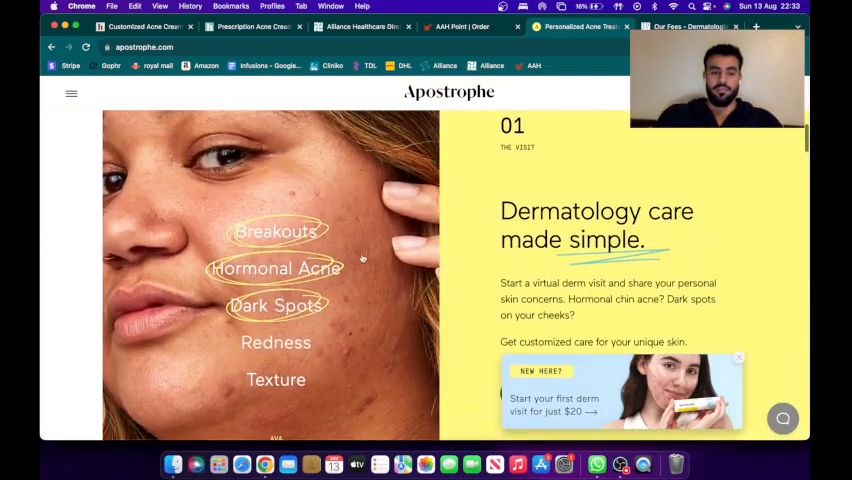
scroll("down", 3)
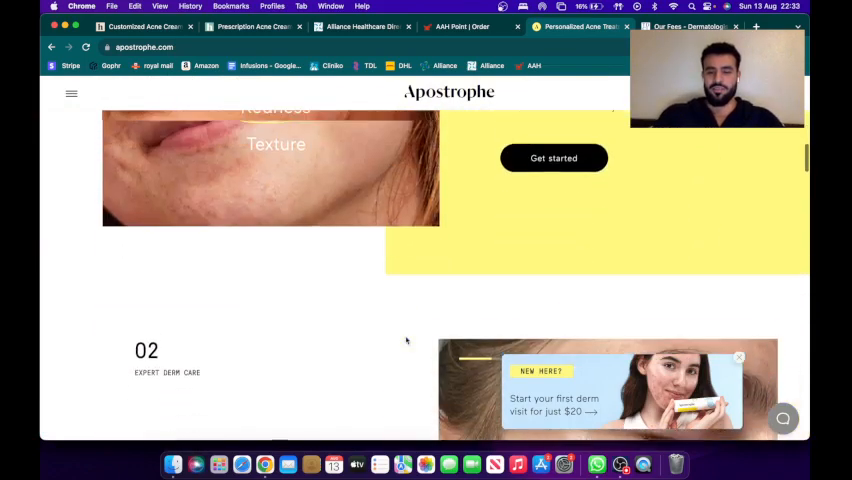
scroll("down", 3)
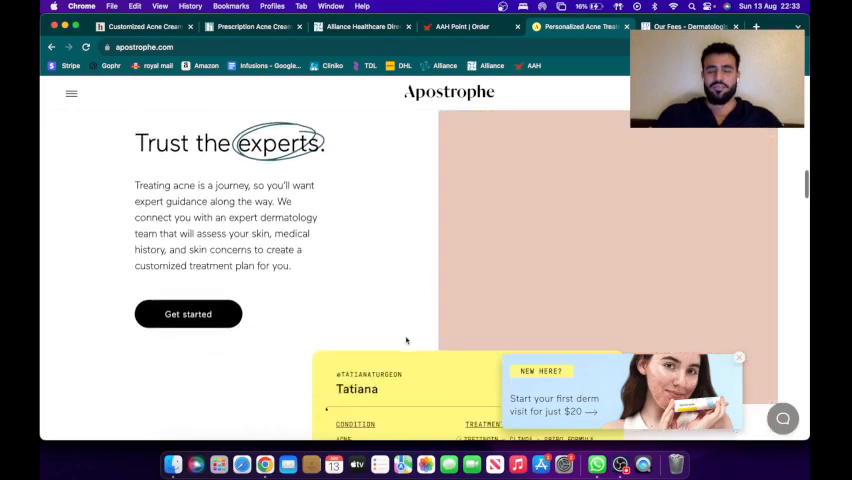
scroll("down", 3)
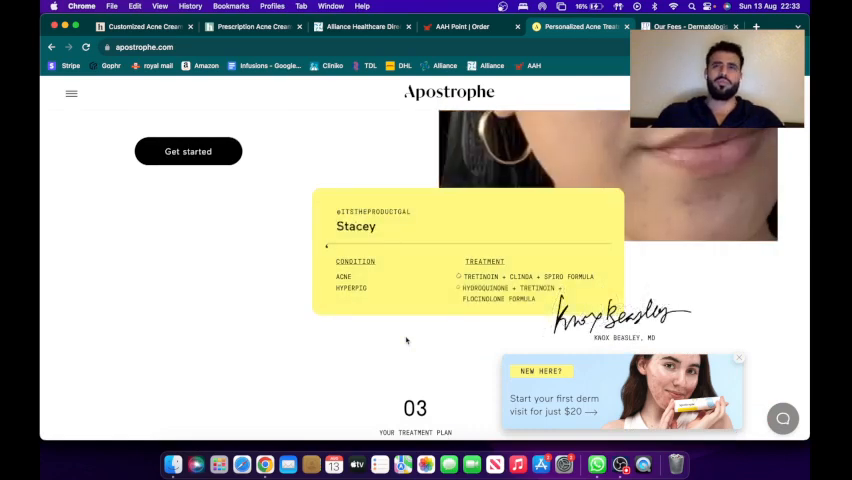
scroll("down", 3)
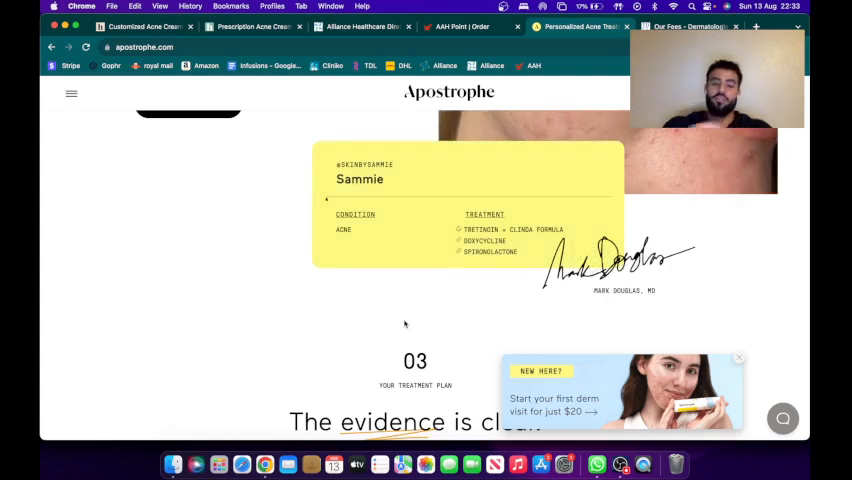
Step: Reach Apostrophe's topical ($25/month) and oral medication ($16/month) pricing section
scroll("down", 3)
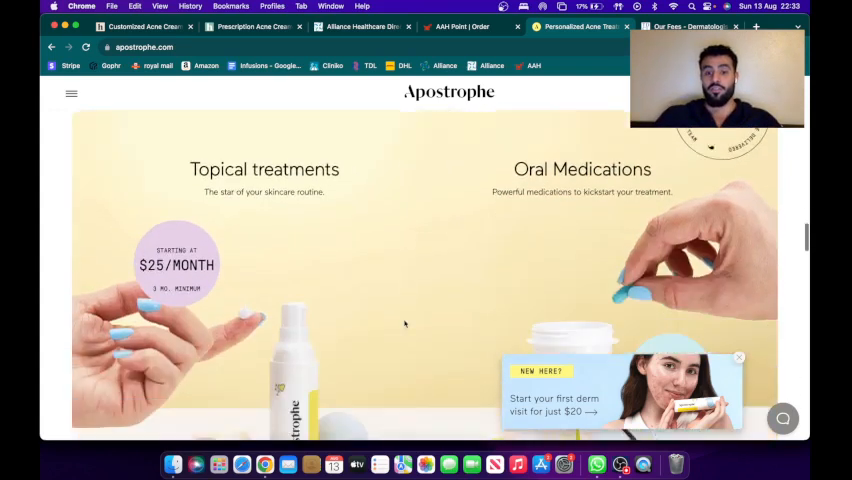
scroll("down", 3)
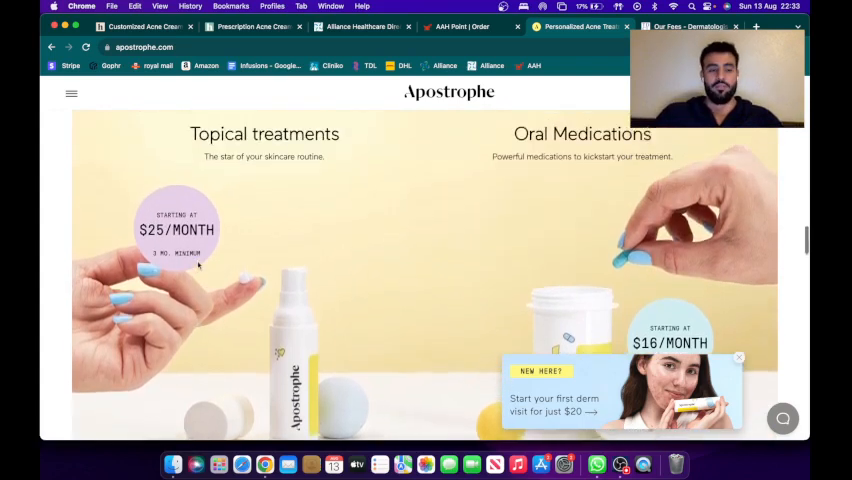
scroll("down", 3)
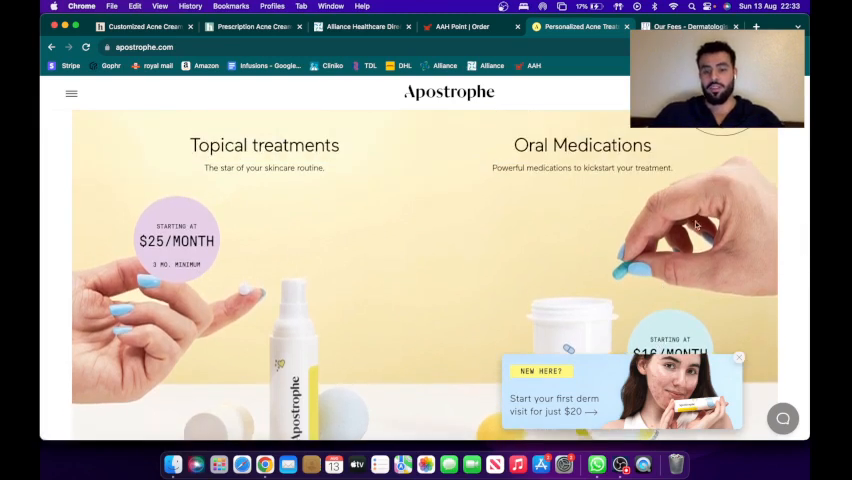
scroll("down", 3)
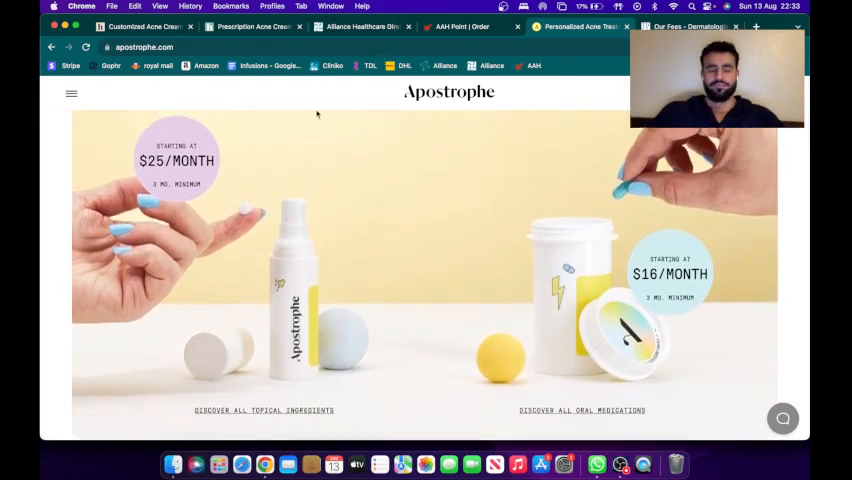
scroll("down", 3)
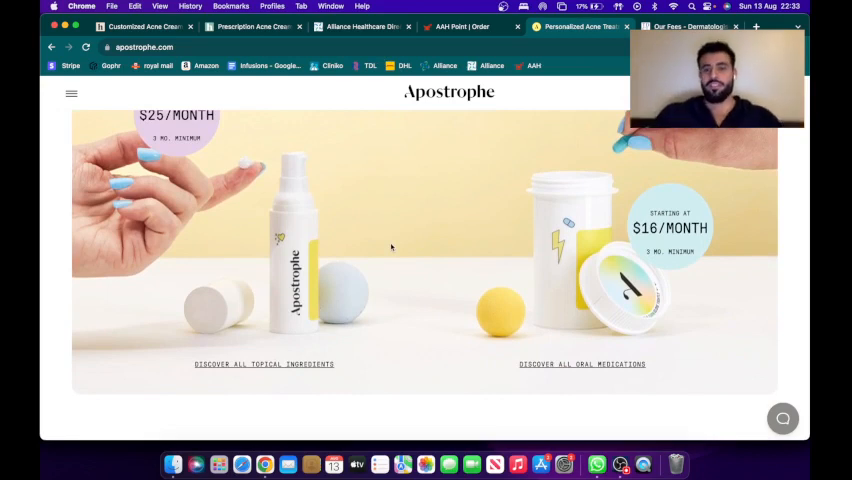
scroll("down", 3)
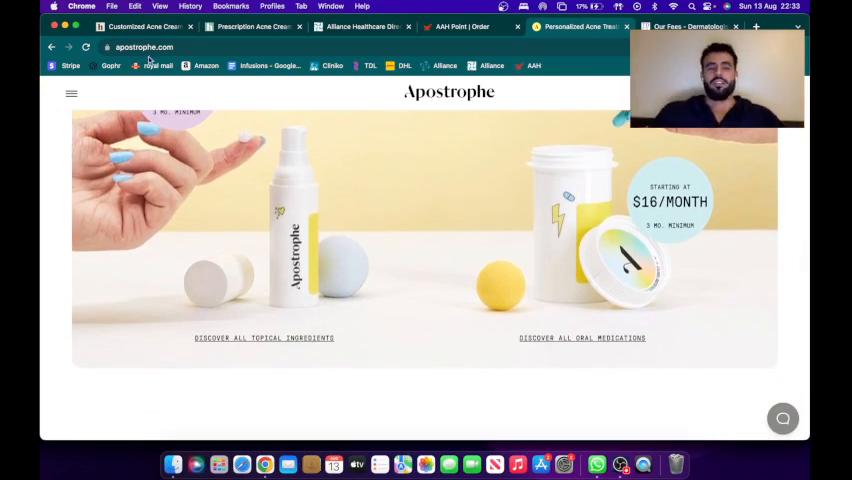
Step: Return to the Hers acne cream tab to review the 'How Hers works' steps
left_click(250, 26)
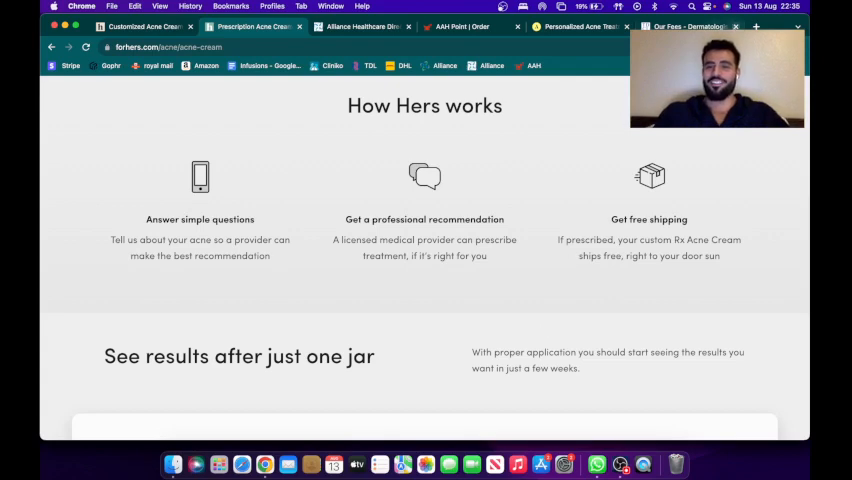
Step: Search Google for 'dermatologist near me' in a new tab and open the sk:n Clinics result
left_click(756, 32)
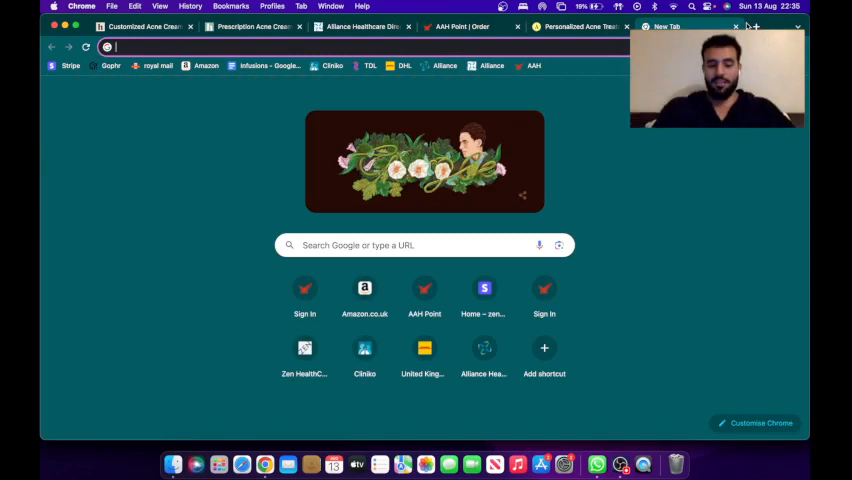
type("dermatologist near me")
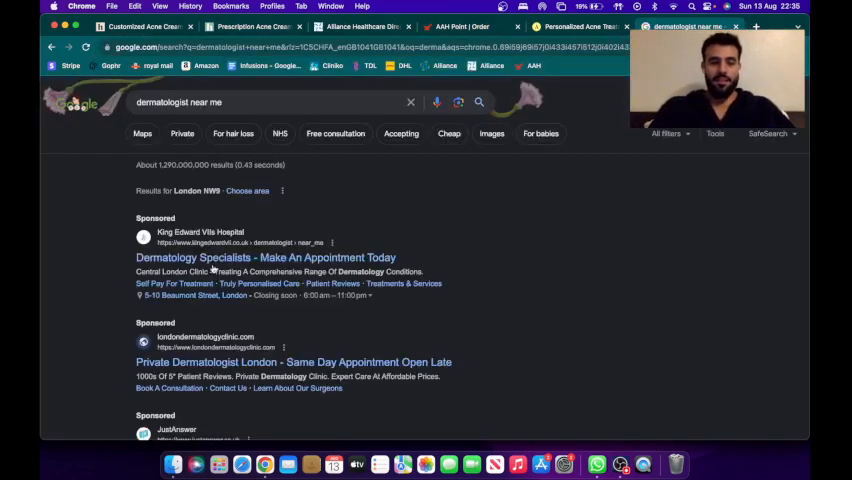
scroll("down", 3)
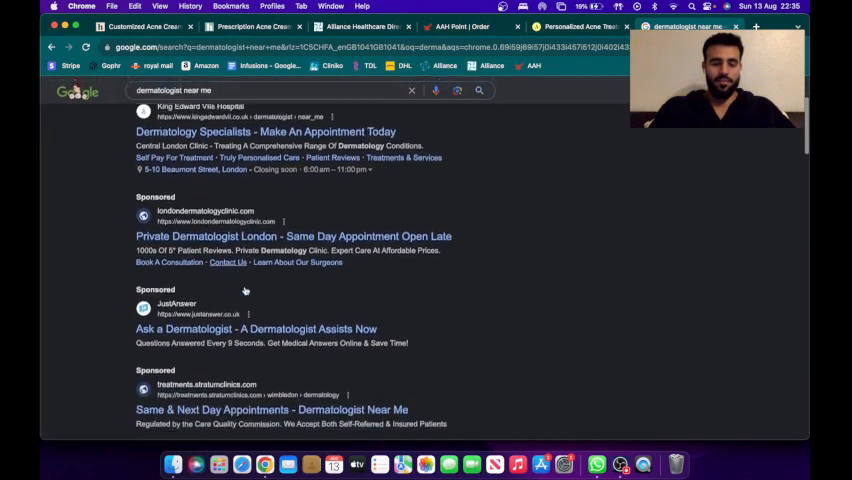
scroll("down", 3)
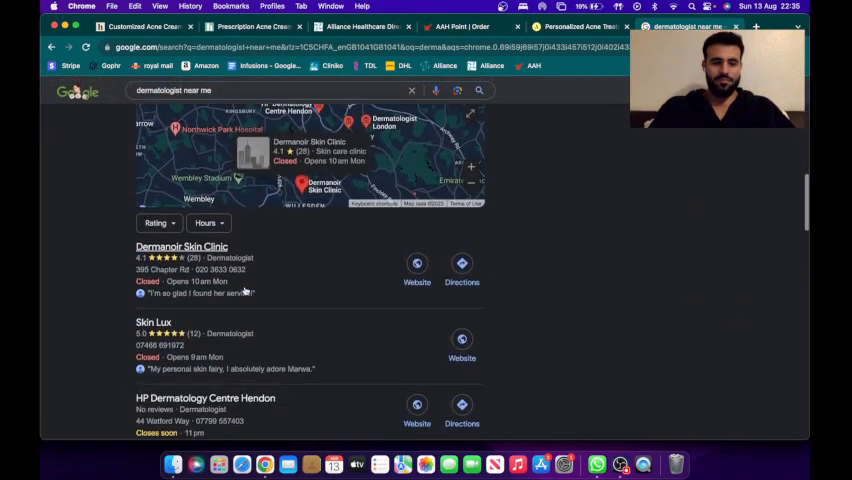
scroll("down", 3)
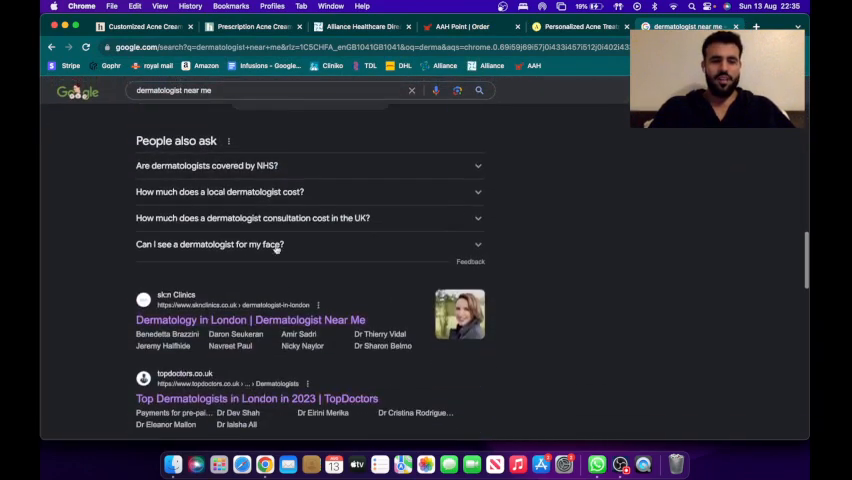
left_click(250, 320)
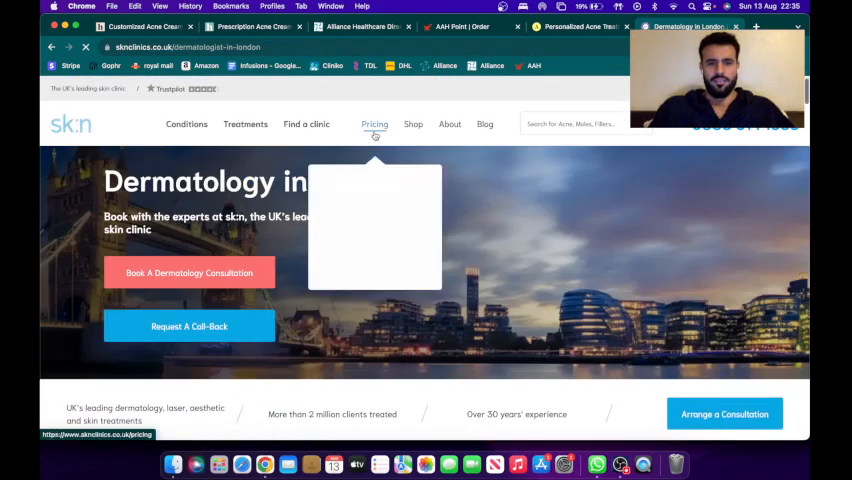
Step: View sk:n Clinics' Dermatology price list down to consultations from £110
left_click(374, 124)
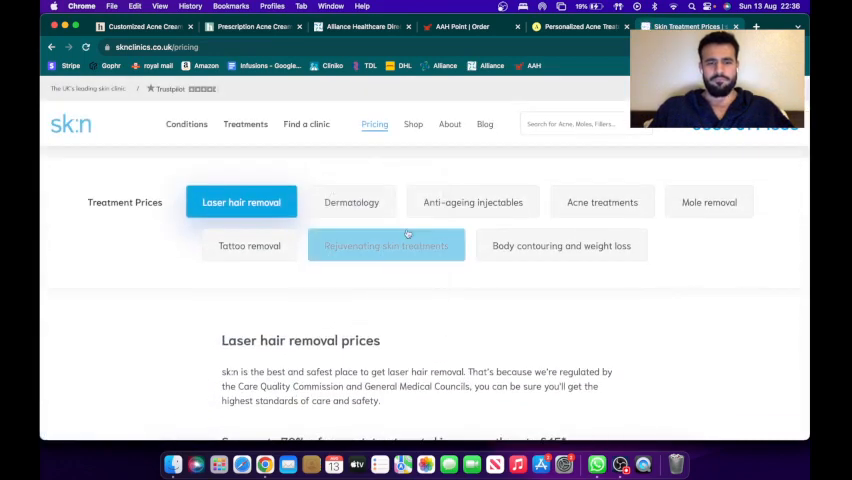
left_click(352, 200)
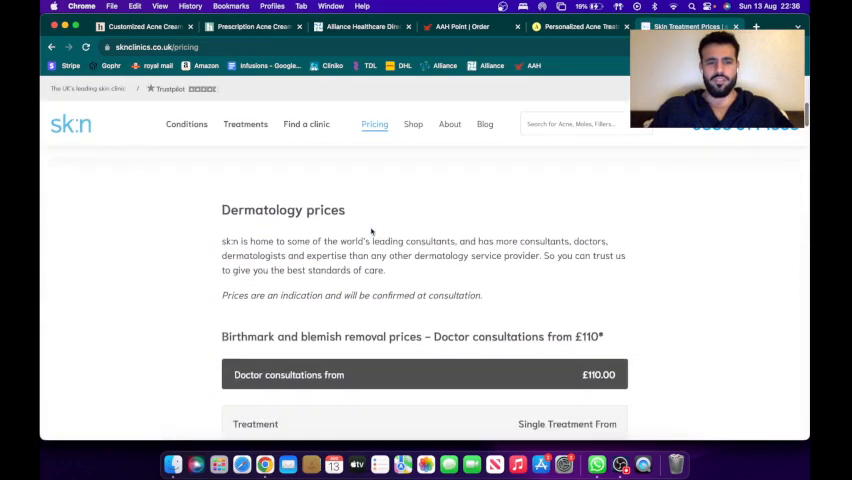
scroll("down", 3)
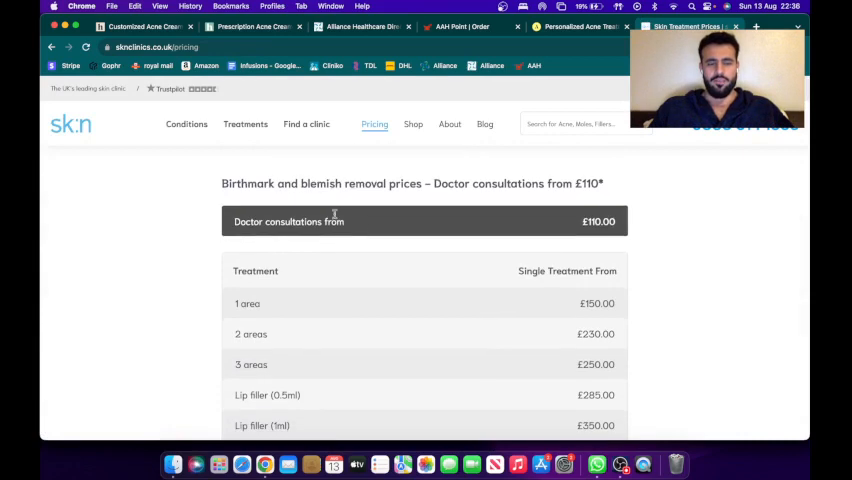
scroll("down", 3)
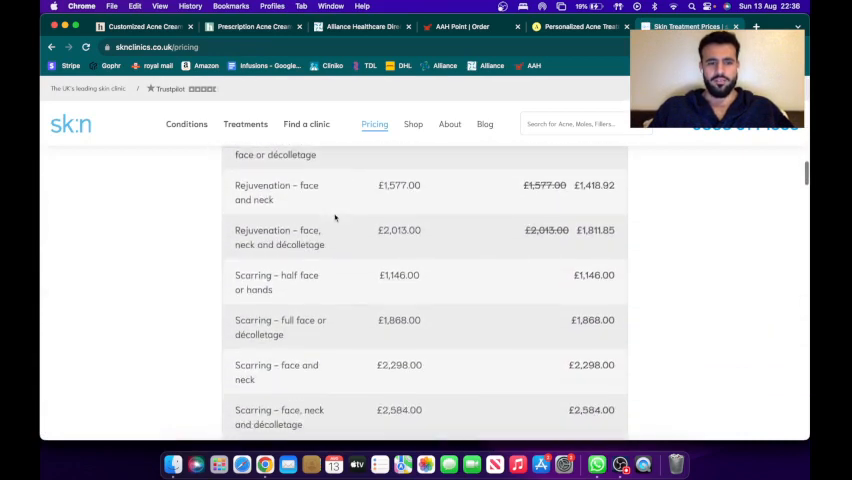
scroll("down", 3)
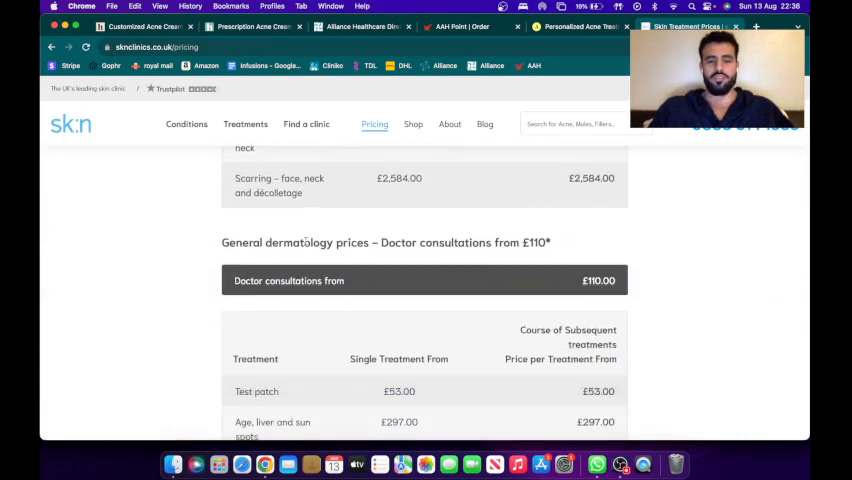
mouse_move(416, 252)
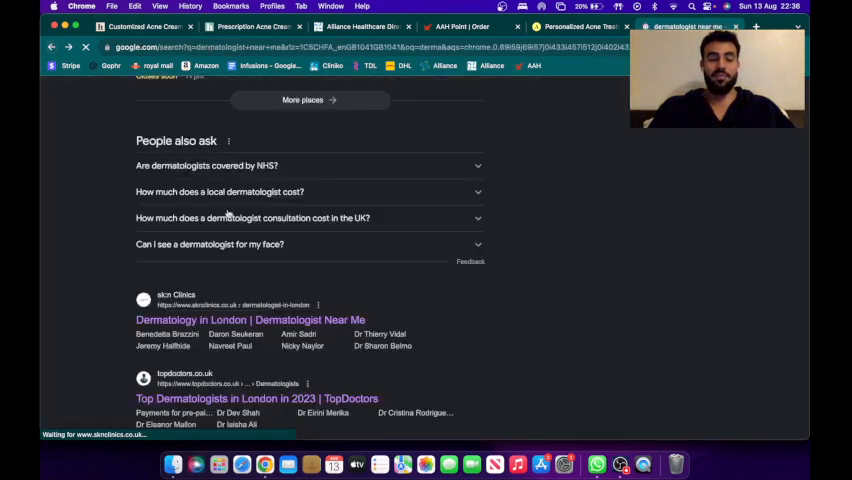
Step: Review London Doctors Clinic's dermatology prices (£267 face-to-face, £129 online) and go back to results
scroll("down", 3)
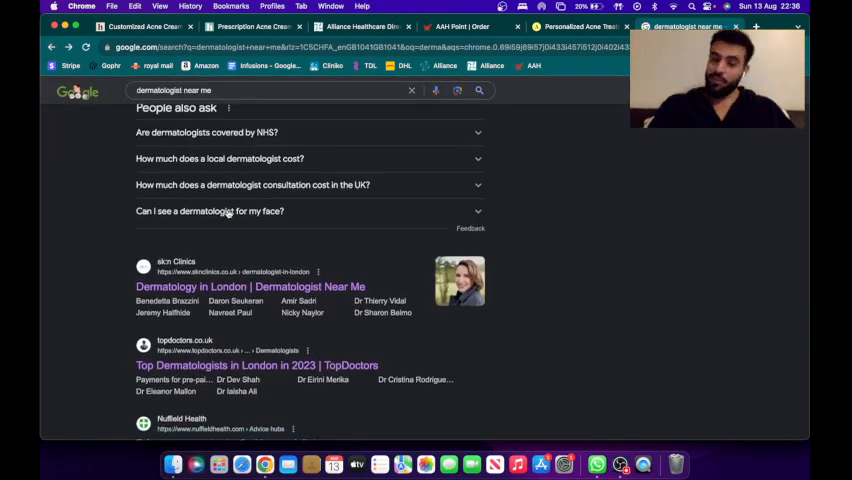
scroll("down", 3)
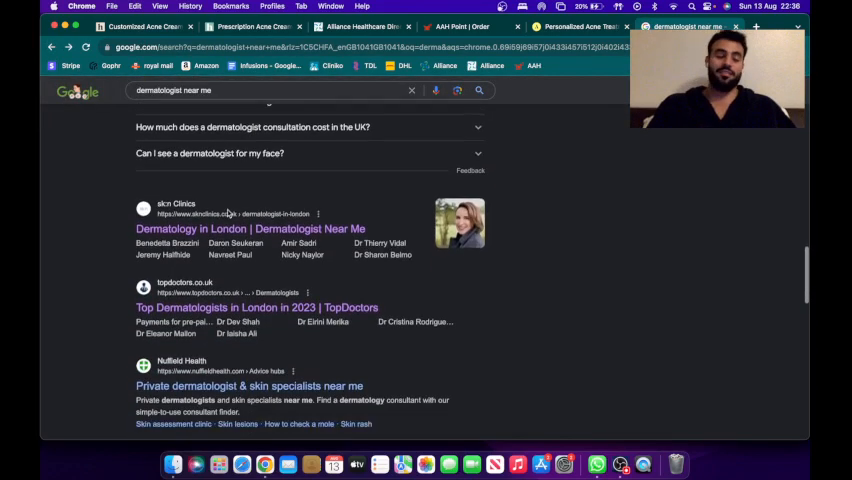
scroll("down", 3)
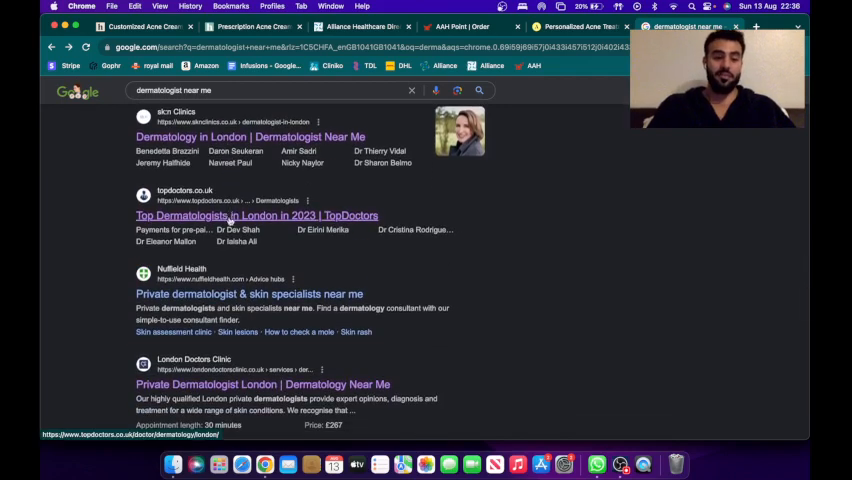
scroll("down", 3)
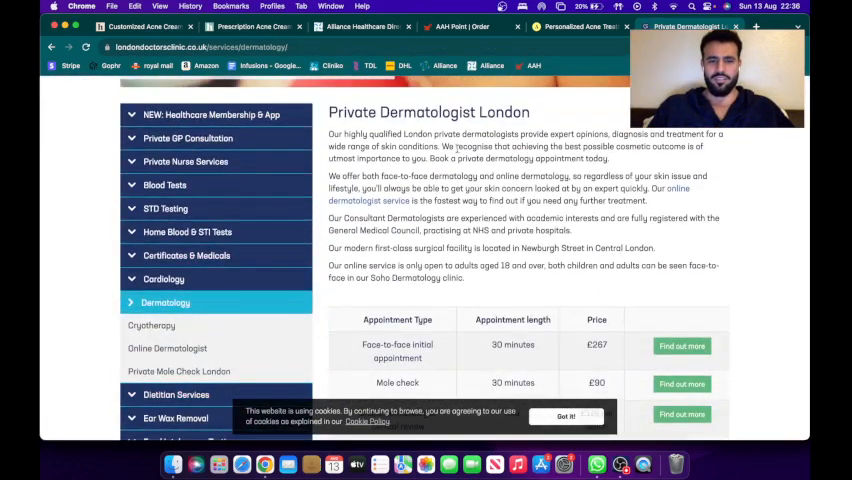
scroll("down", 3)
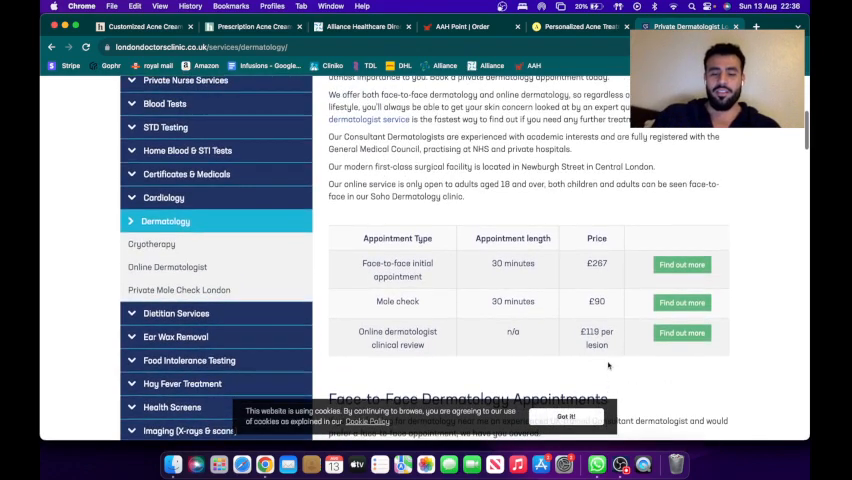
left_click(584, 416)
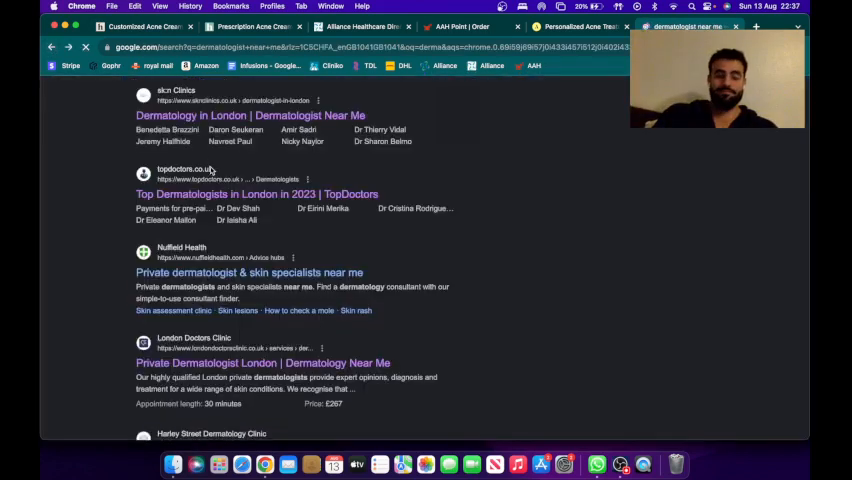
Step: Scroll The Harley Street Dermatology Clinic's London page to its footer and return to results
scroll("down", 3)
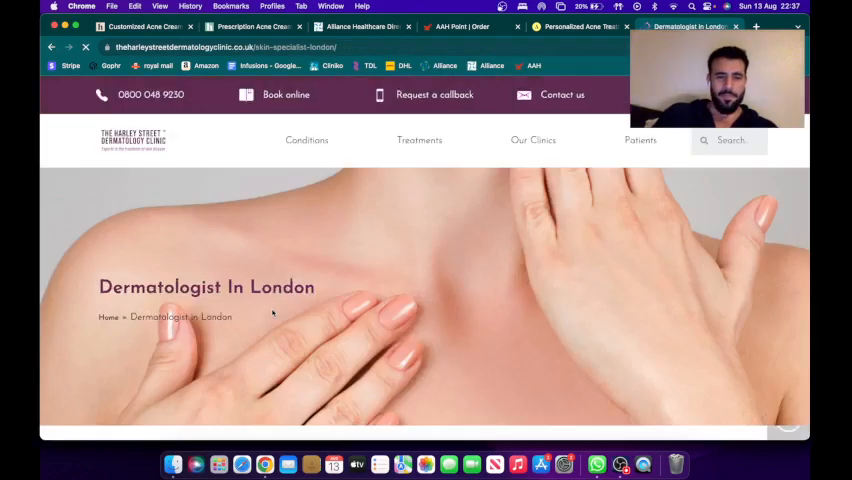
scroll("down", 3)
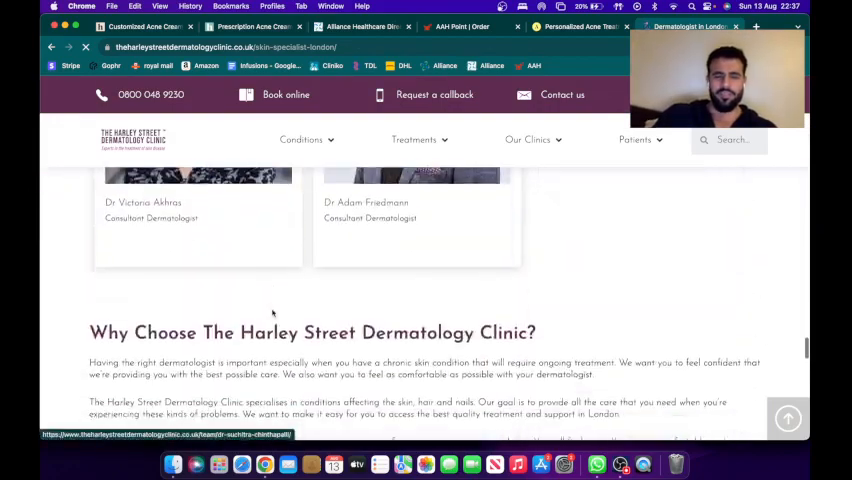
scroll("down", 3)
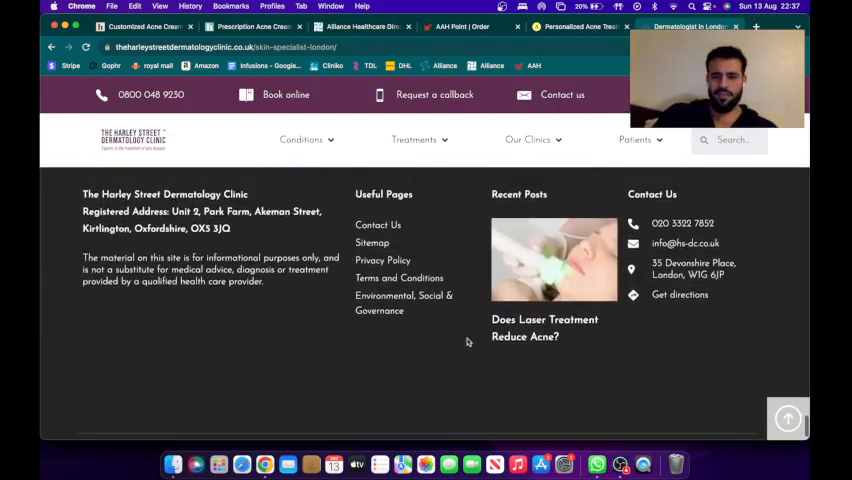
left_click(528, 140)
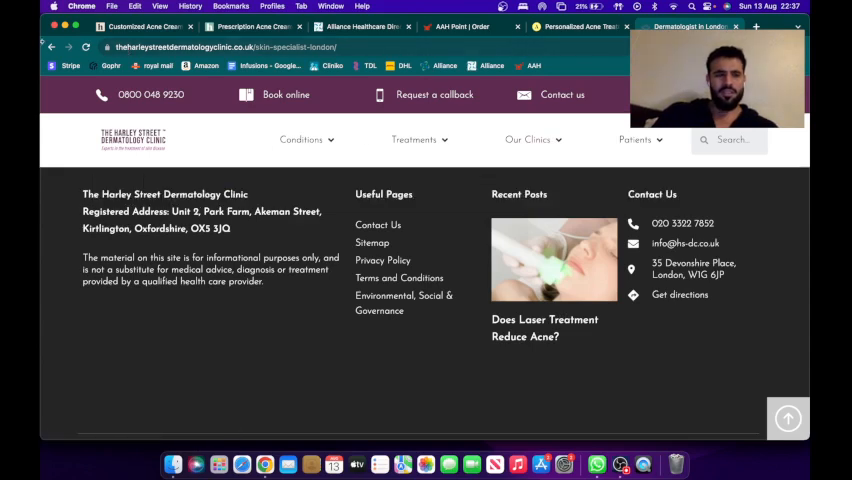
left_click(696, 28)
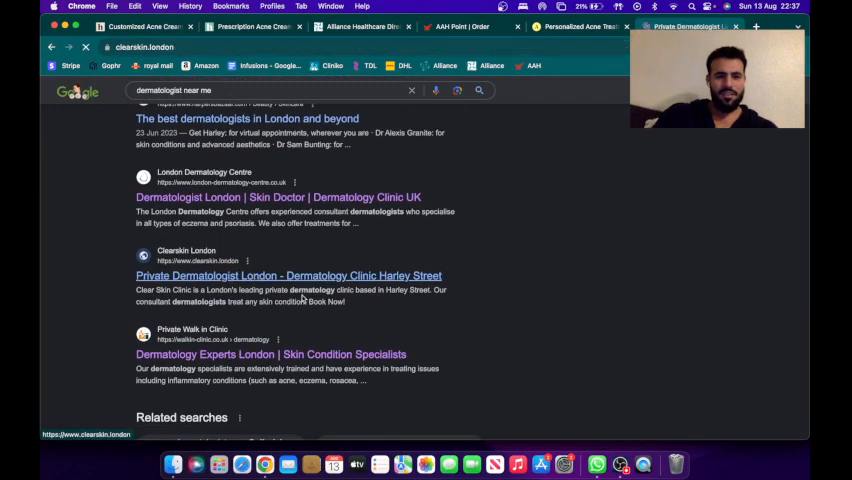
Step: Open Clear Skin Clinic's Fees and Pricing showing £250 initial and £200 follow-up consultations
left_click(288, 276)
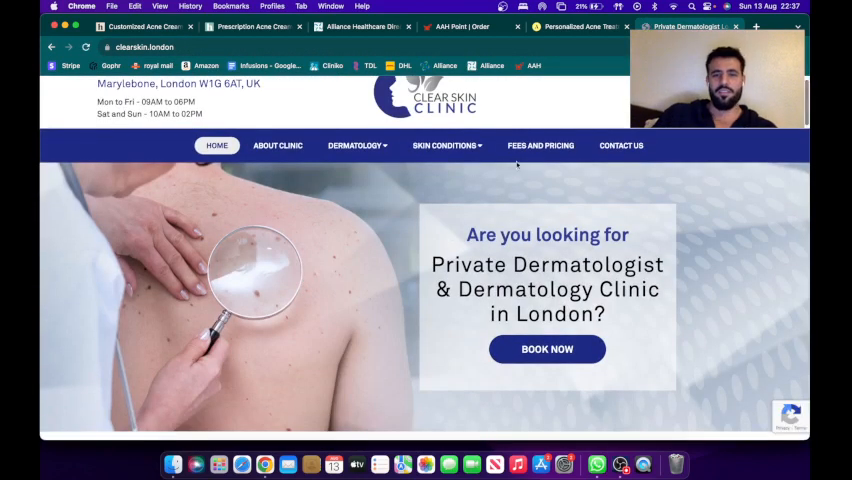
left_click(540, 144)
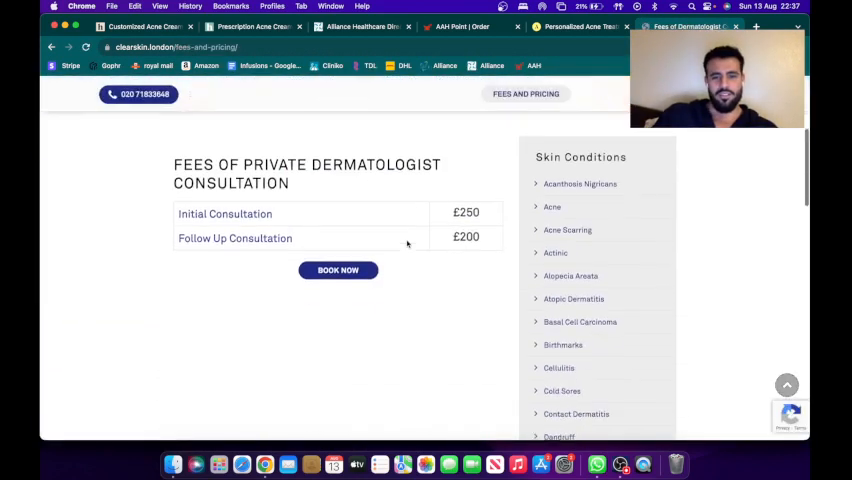
scroll("up", 3)
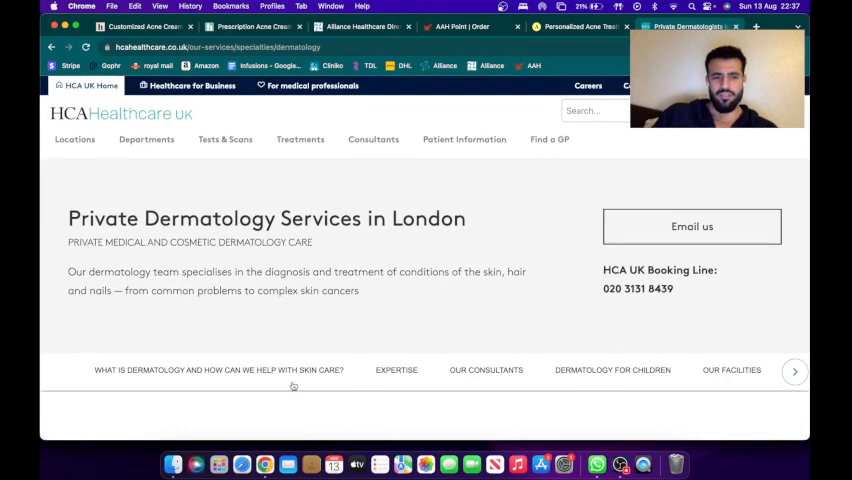
Step: Browse down the HCA Healthcare UK private dermatology page
scroll("down", 3)
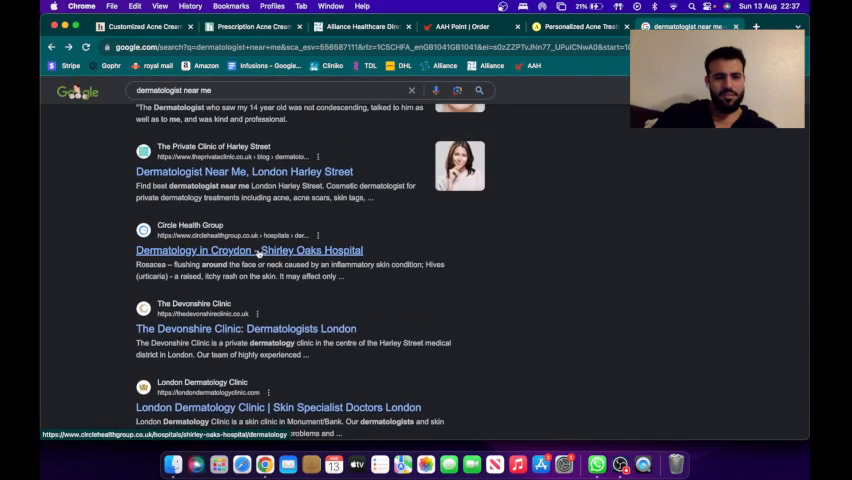
Step: Read London Dermatology Clinic's pricing, then return to the Hers acne cream ingredients
scroll("down", 3)
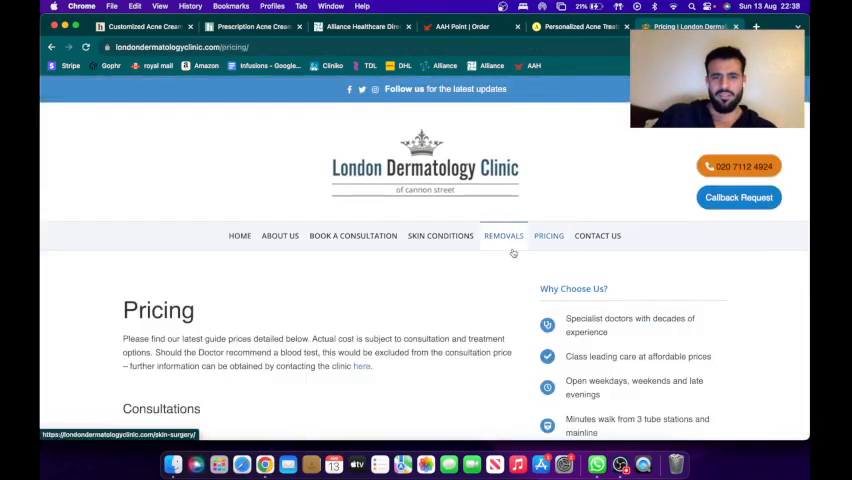
scroll("down", 3)
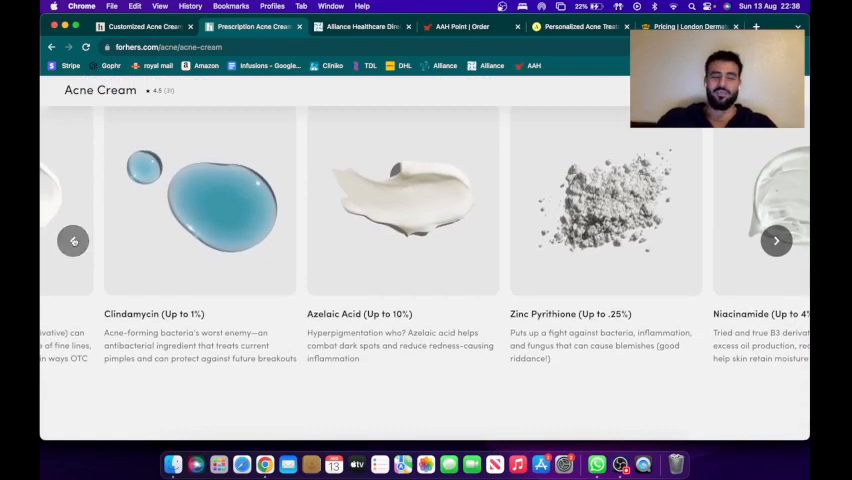
left_click(72, 240)
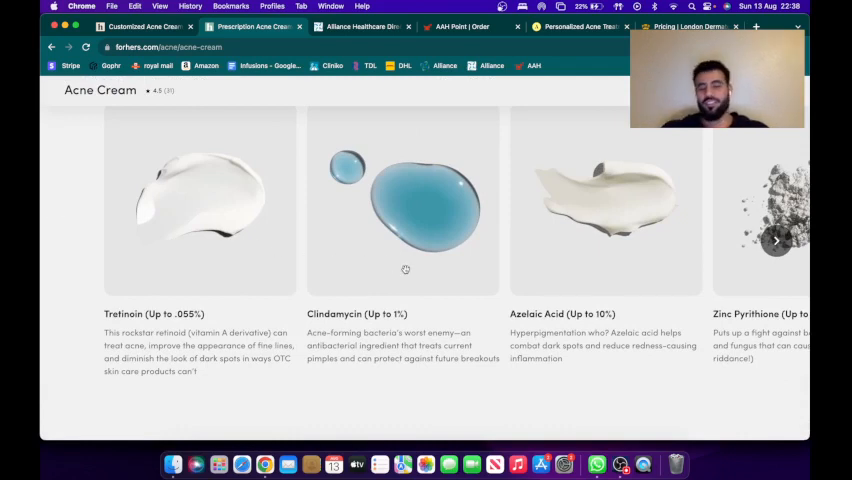
mouse_move(600, 194)
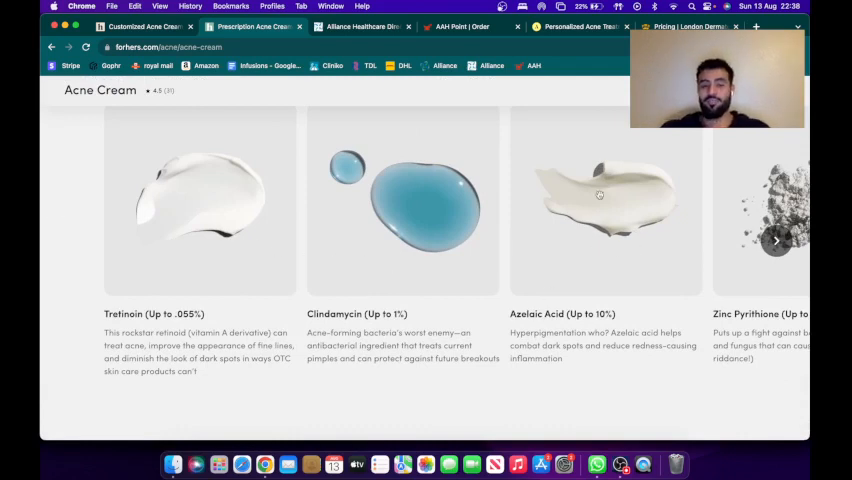
left_click(776, 240)
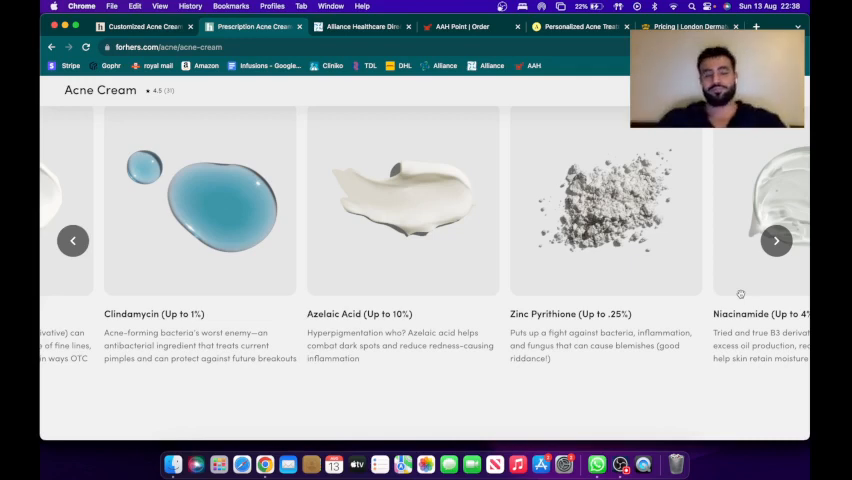
mouse_move(384, 312)
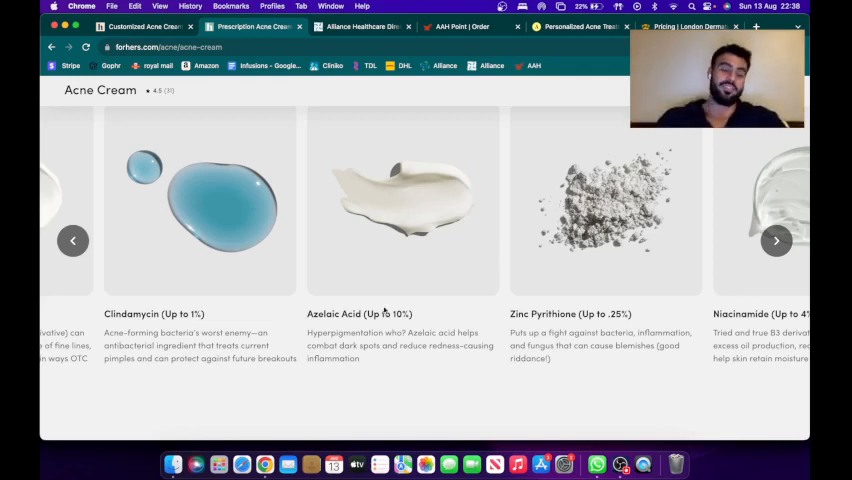
left_click(72, 240)
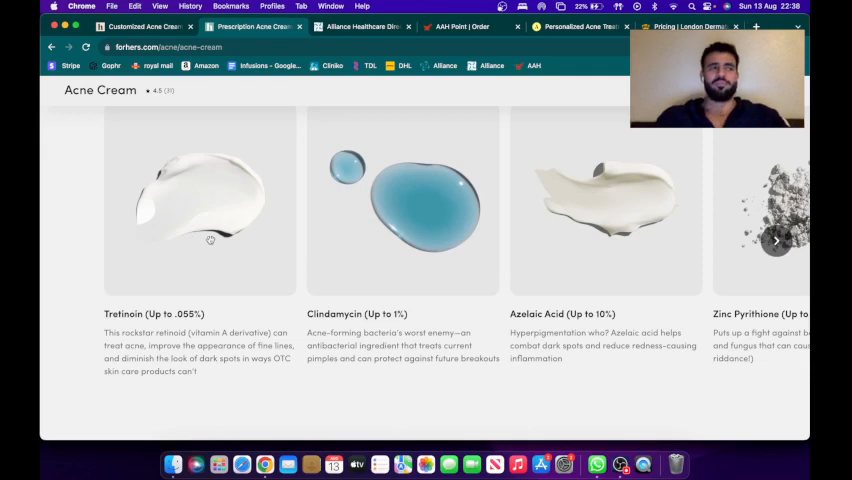
mouse_move(200, 256)
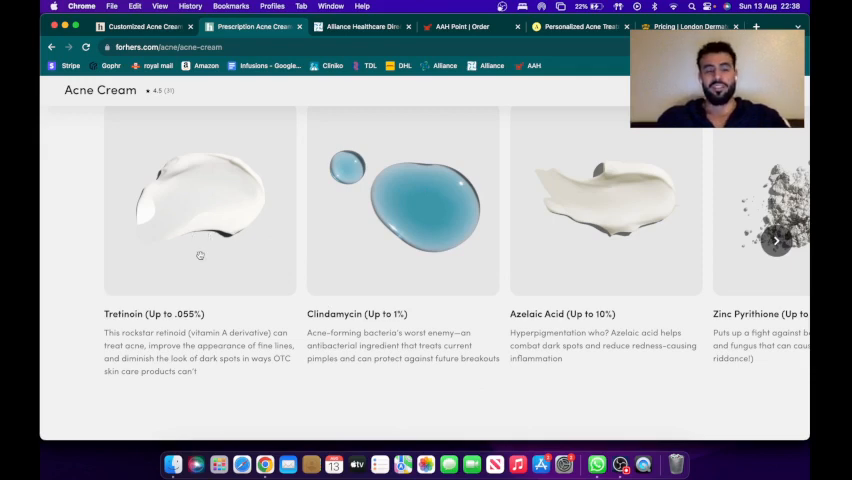
mouse_move(332, 268)
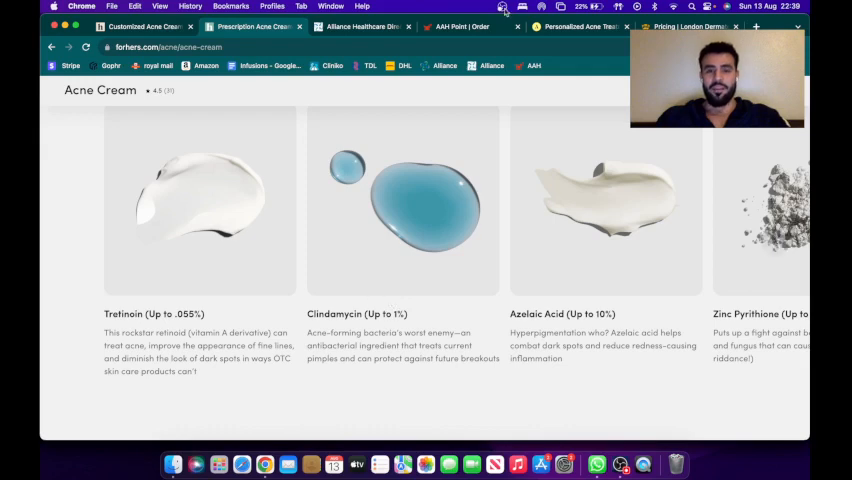
Step: Search the AAH Point catalogue for 'clindam' to find the clindamycin cream and its price
left_click(470, 28)
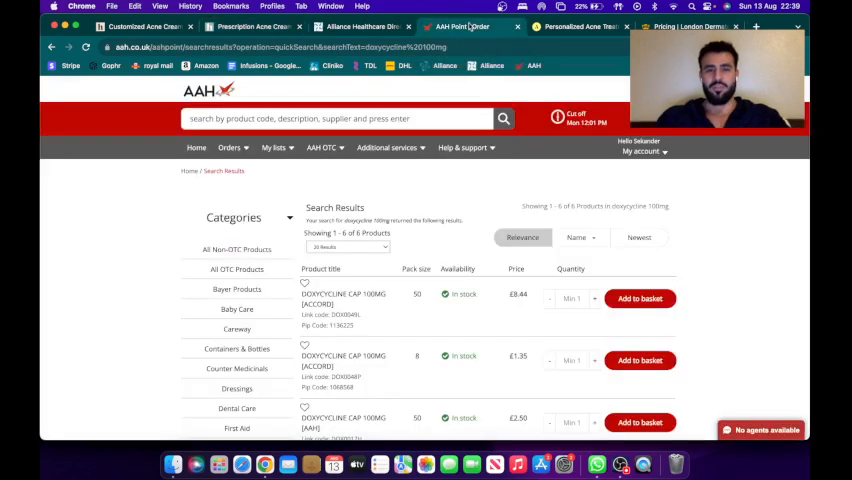
left_click(340, 118)
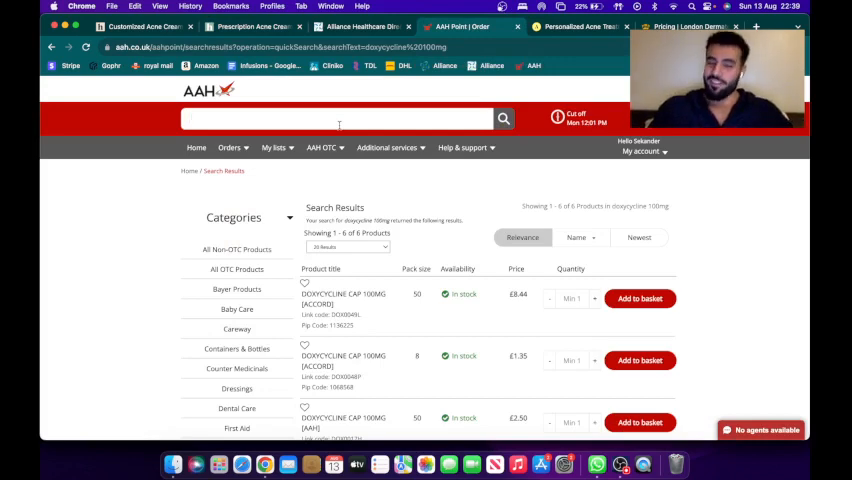
left_click(360, 28)
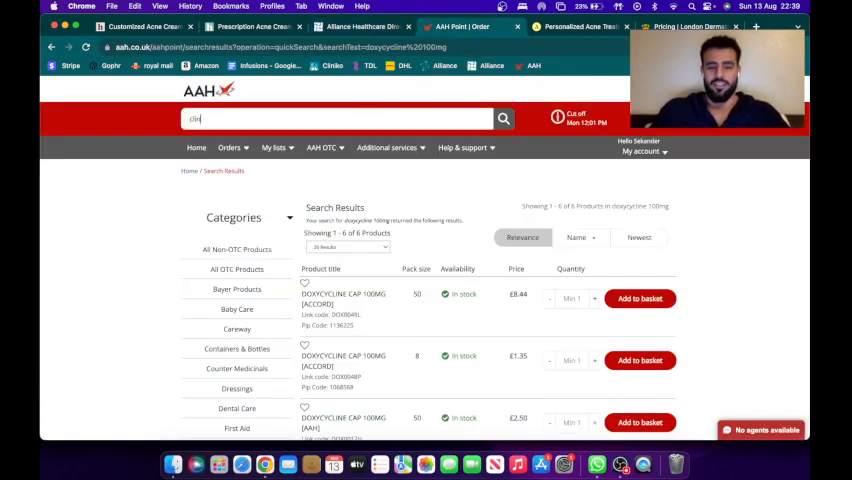
type("clindam")
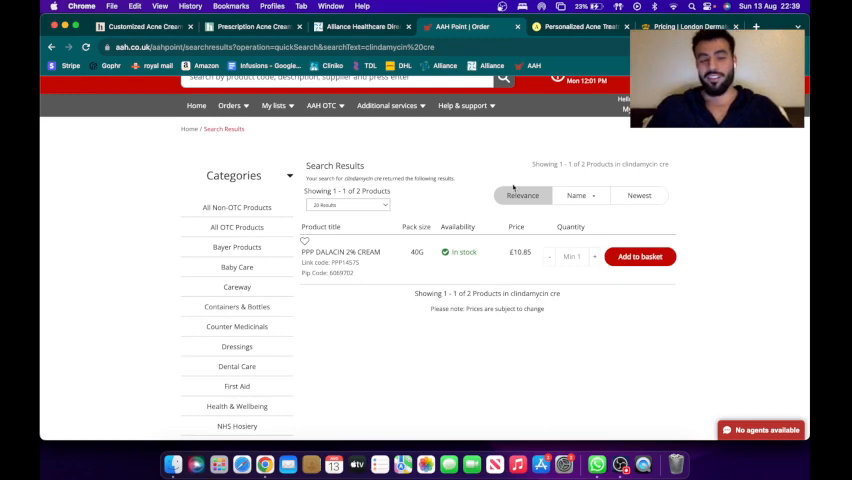
left_click(240, 28)
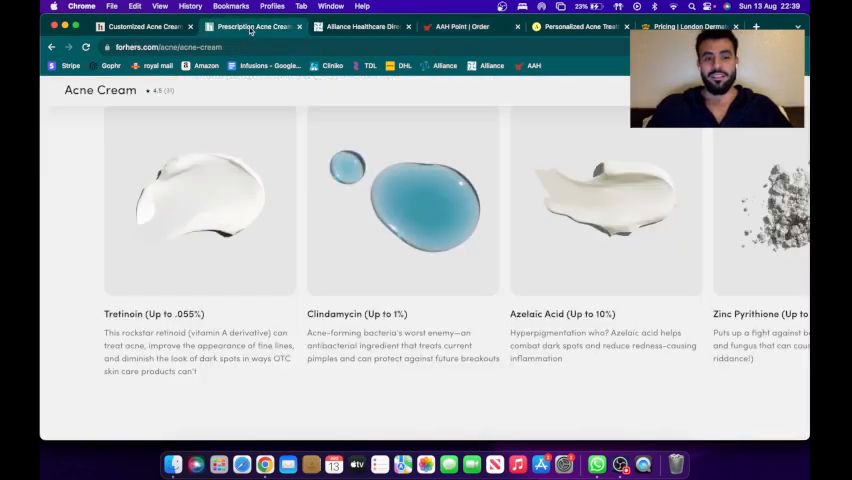
left_click(370, 28)
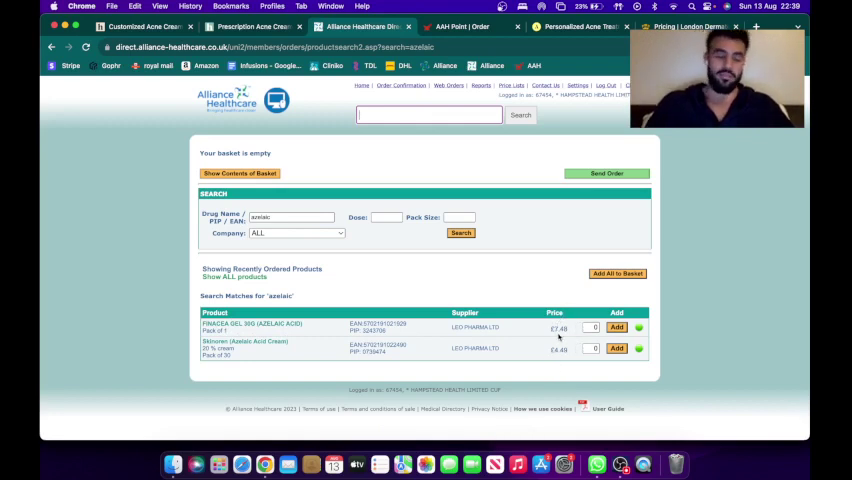
mouse_move(540, 252)
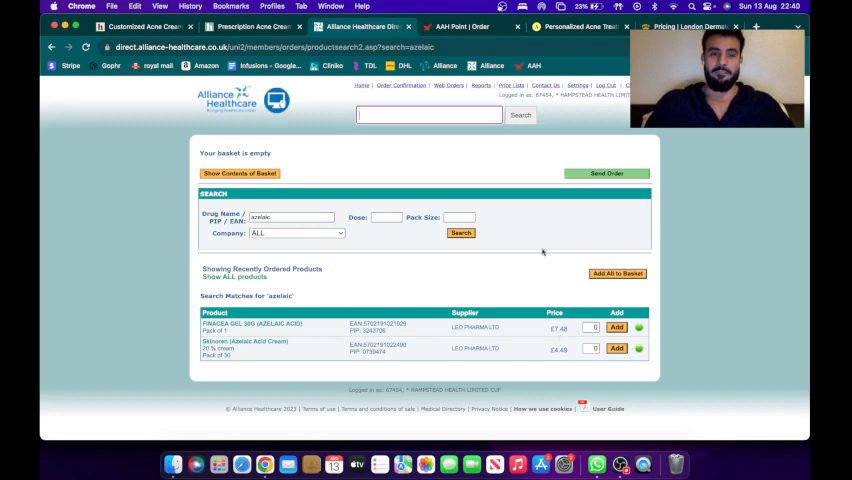
mouse_move(448, 178)
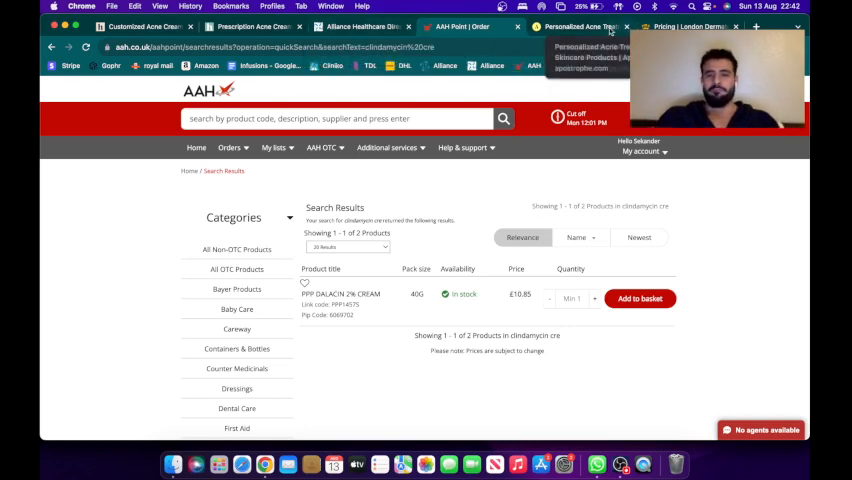
Step: Review Apostrophe's custom topical formula and its ingredient list
left_click(580, 26)
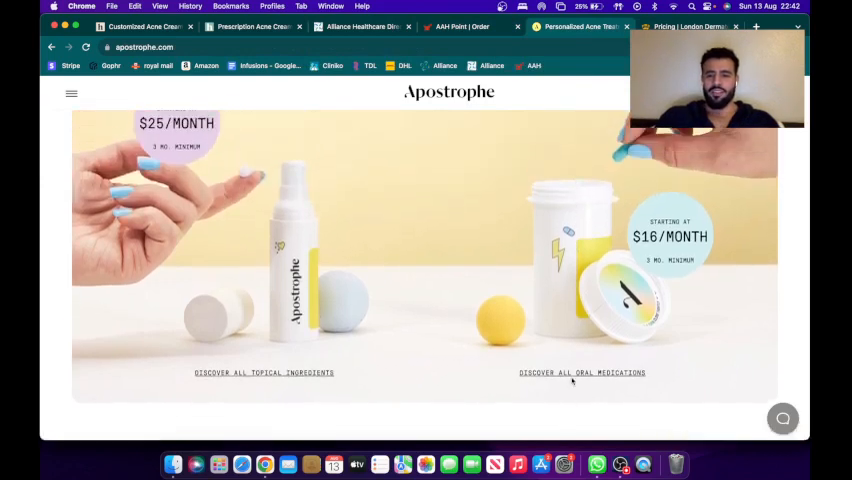
left_click(584, 372)
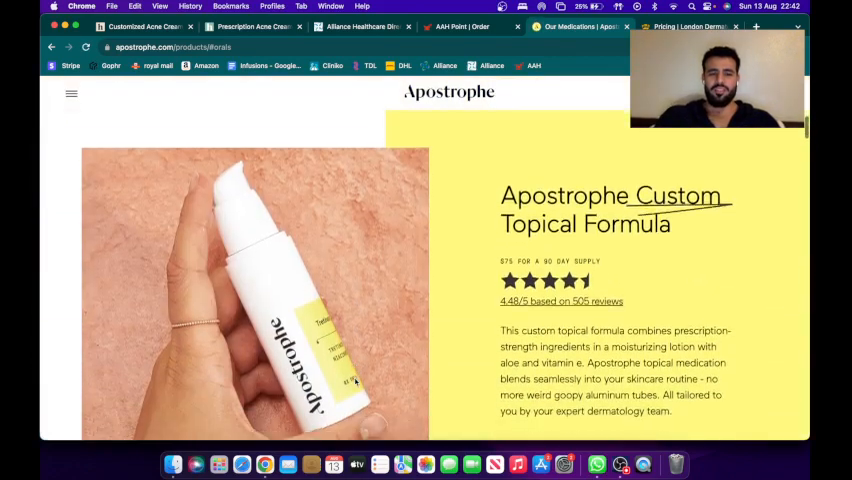
scroll("down", 3)
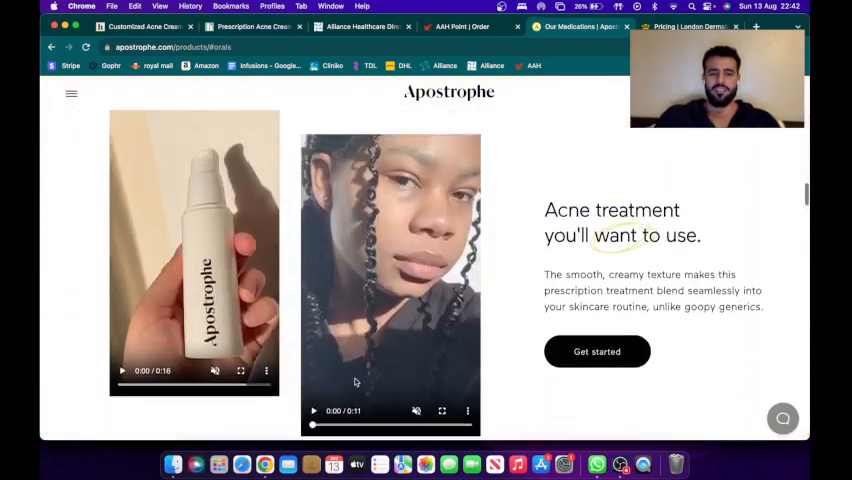
scroll("down", 3)
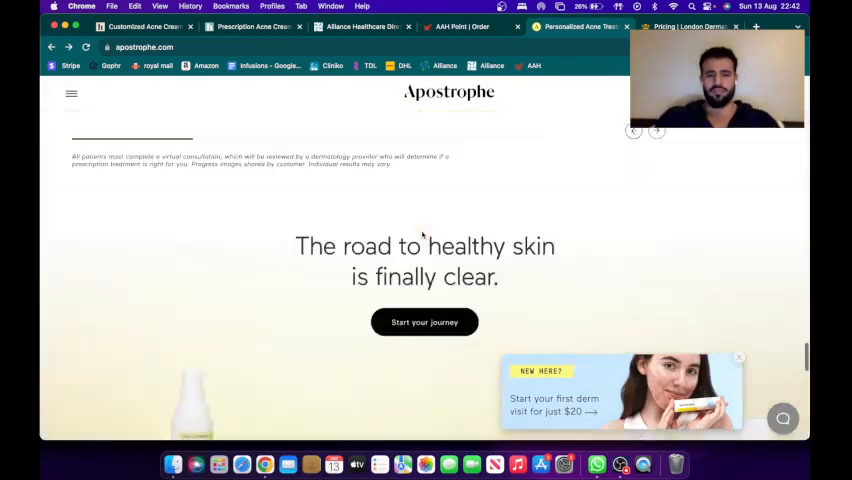
scroll("down", 3)
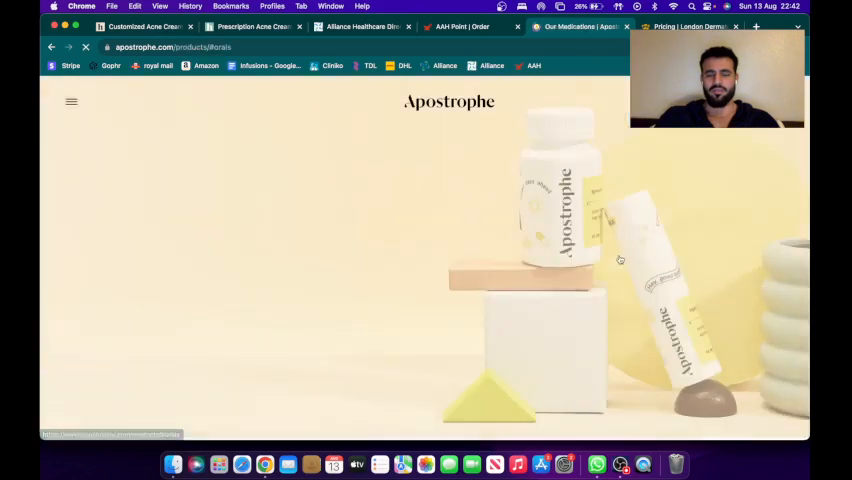
Step: Review Apostrophe's oral antibiotic and hormonal acne treatments
scroll("down", 3)
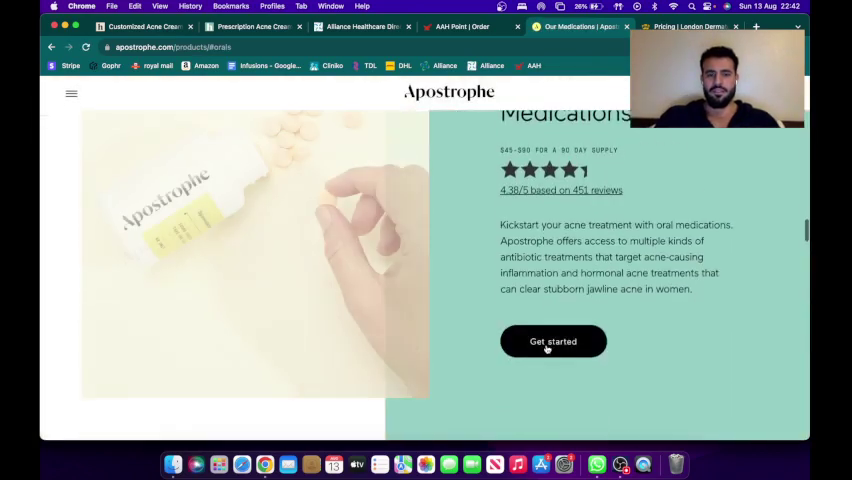
scroll("down", 3)
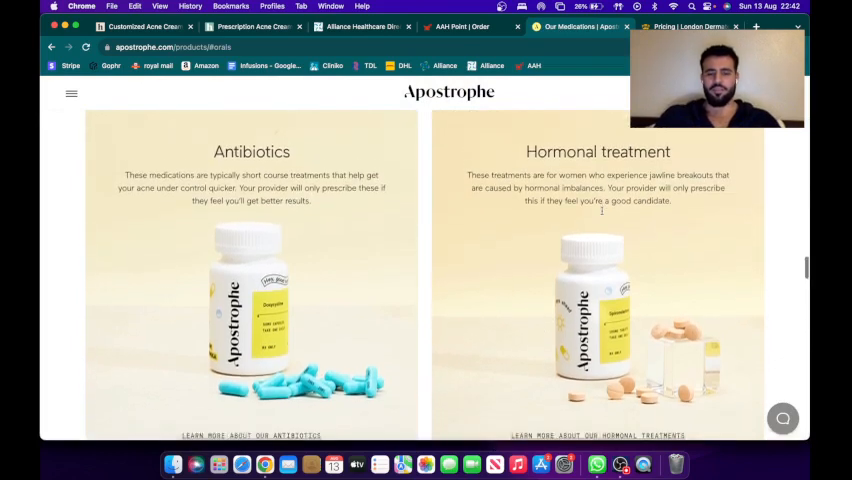
scroll("down", 3)
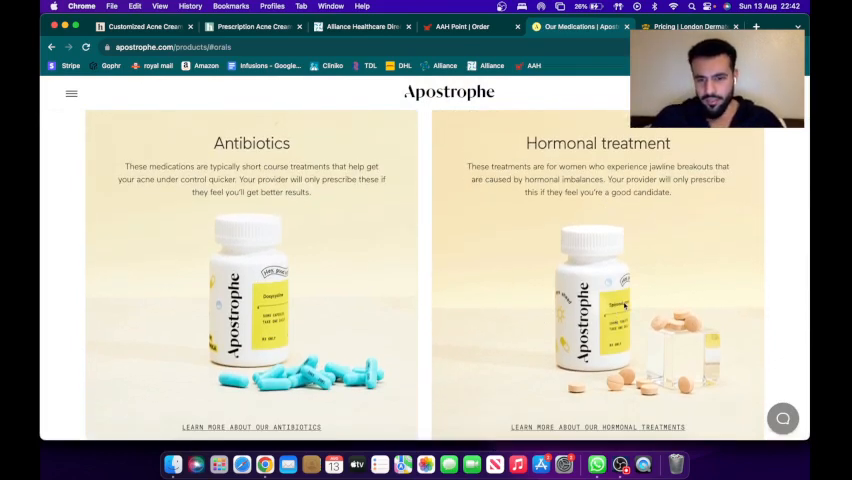
scroll("down", 3)
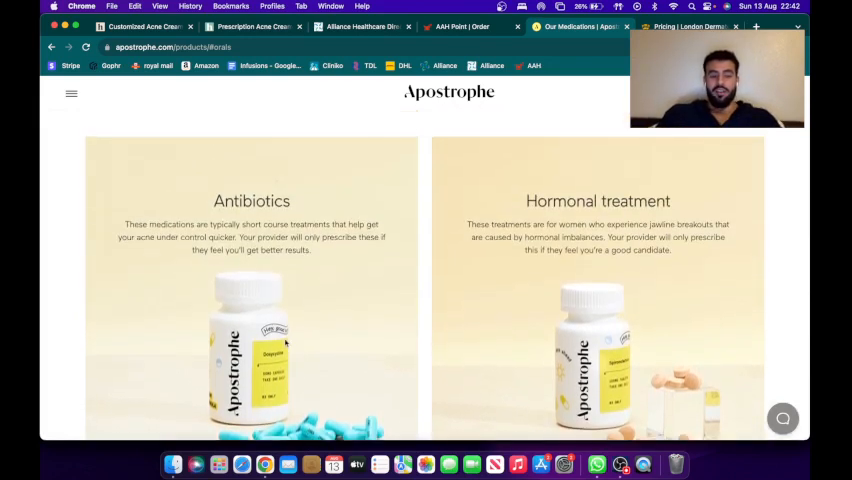
scroll("down", 3)
type("doxyc")
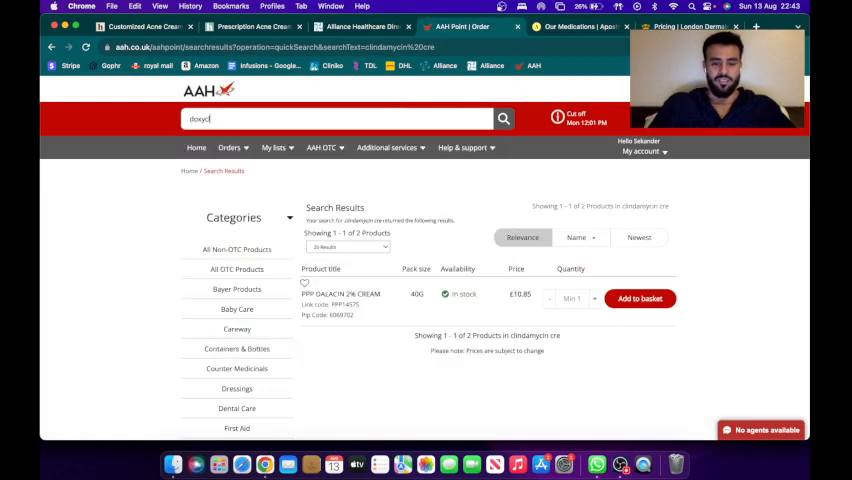
Step: List all AAH doxycycline capsule products with prices, then return to the Hers acne cream page
left_click(340, 118)
type("ycline cap")
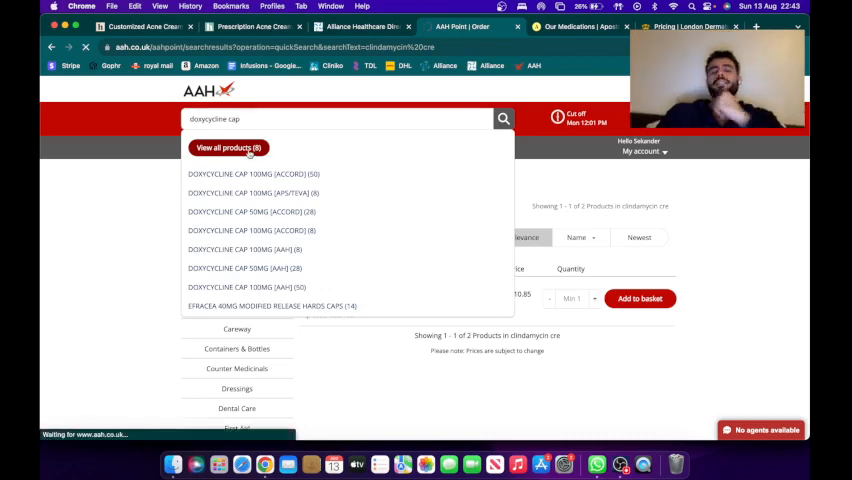
left_click(228, 148)
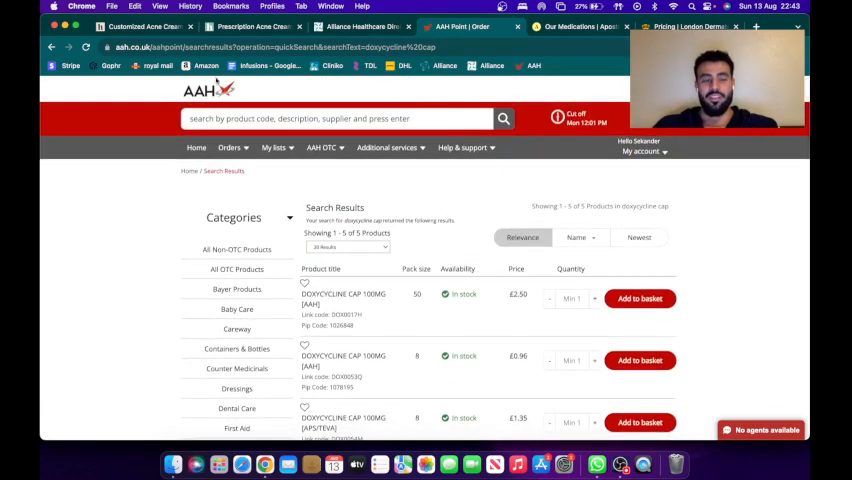
scroll("down", 3)
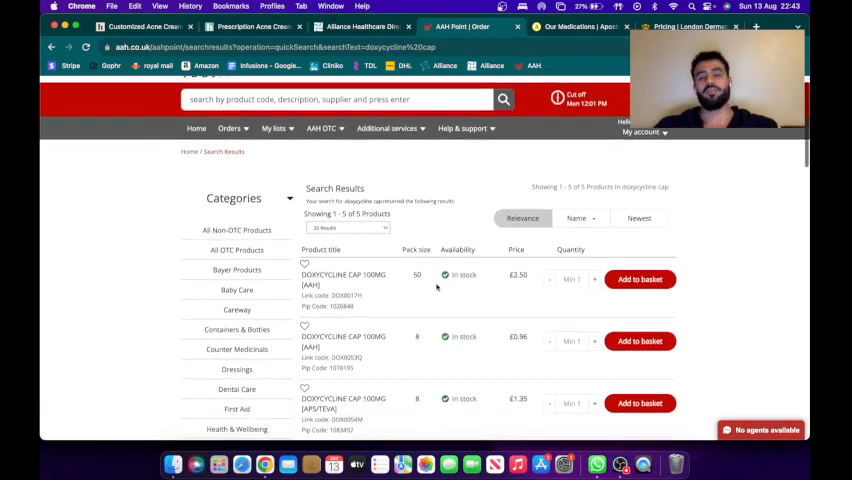
scroll("down", 3)
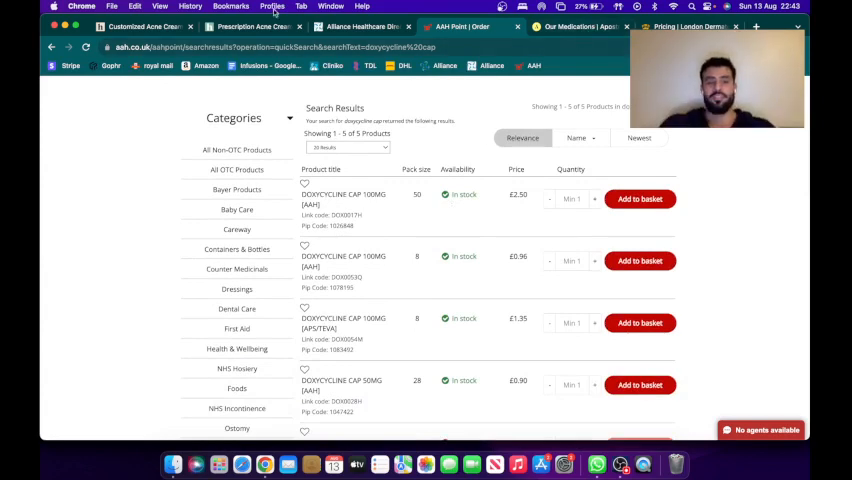
left_click(240, 28)
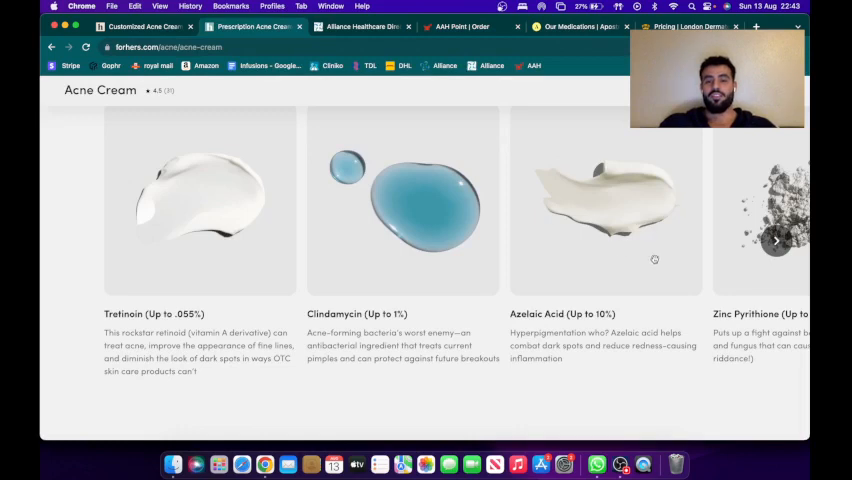
mouse_move(648, 268)
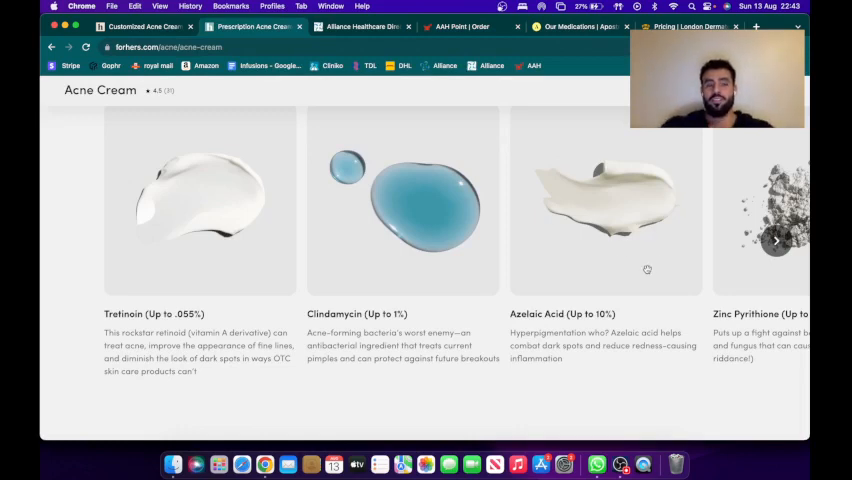